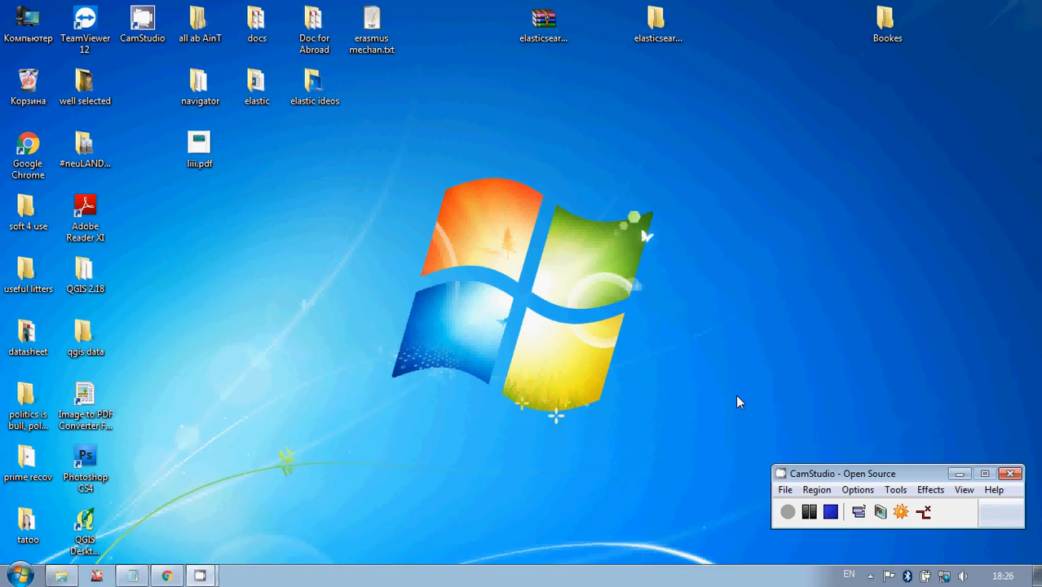
mouse_move(529, 218)
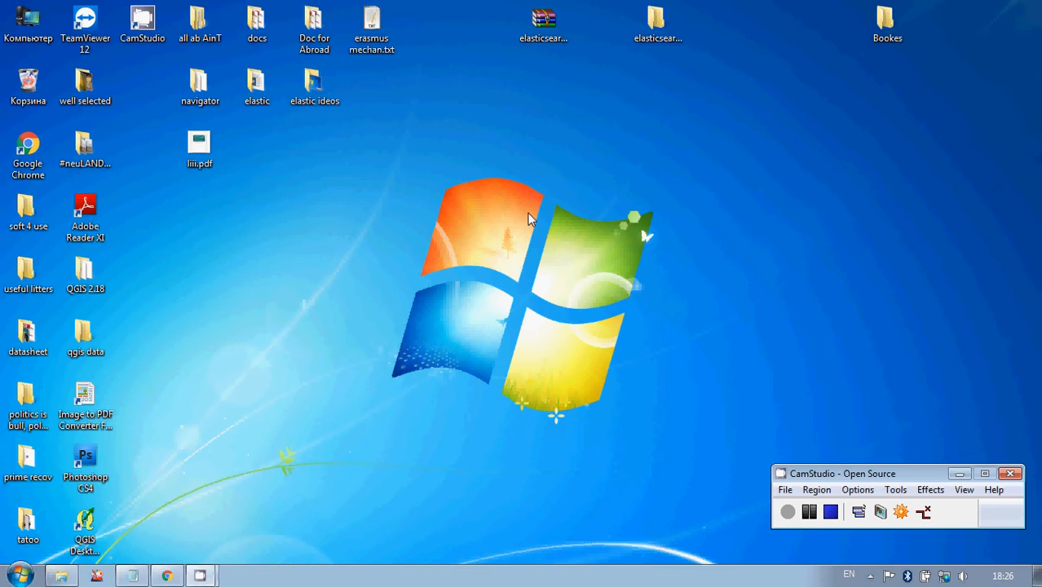
Step: Refresh the Windows desktop via its context menu
right_click(528, 219)
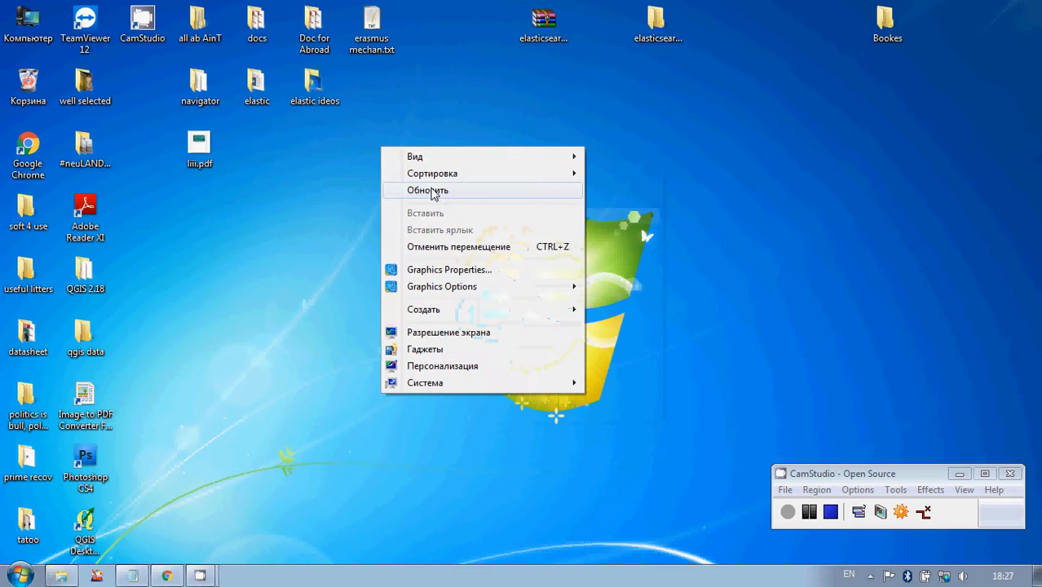
left_click(427, 189)
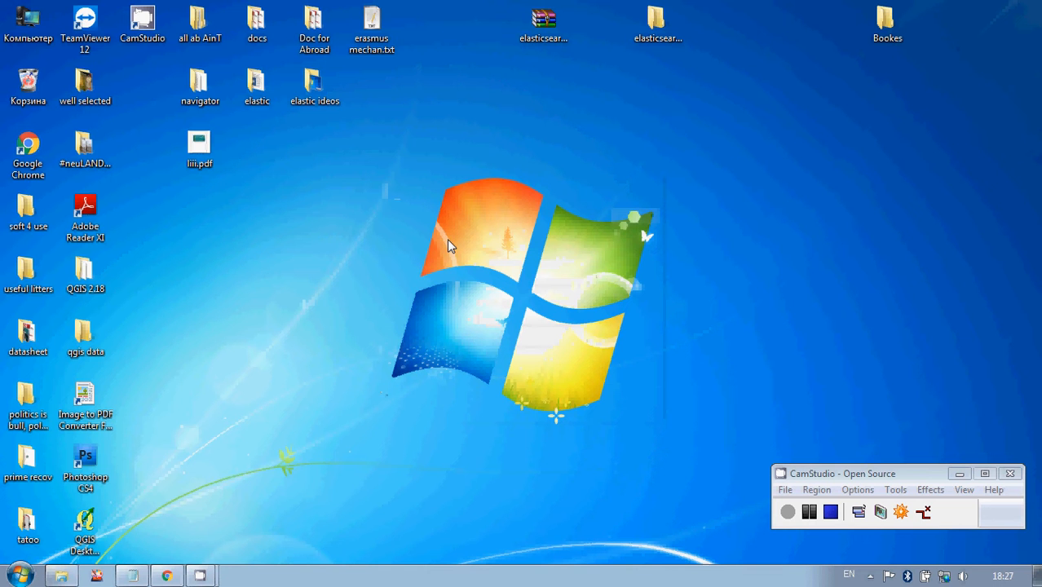
mouse_move(505, 143)
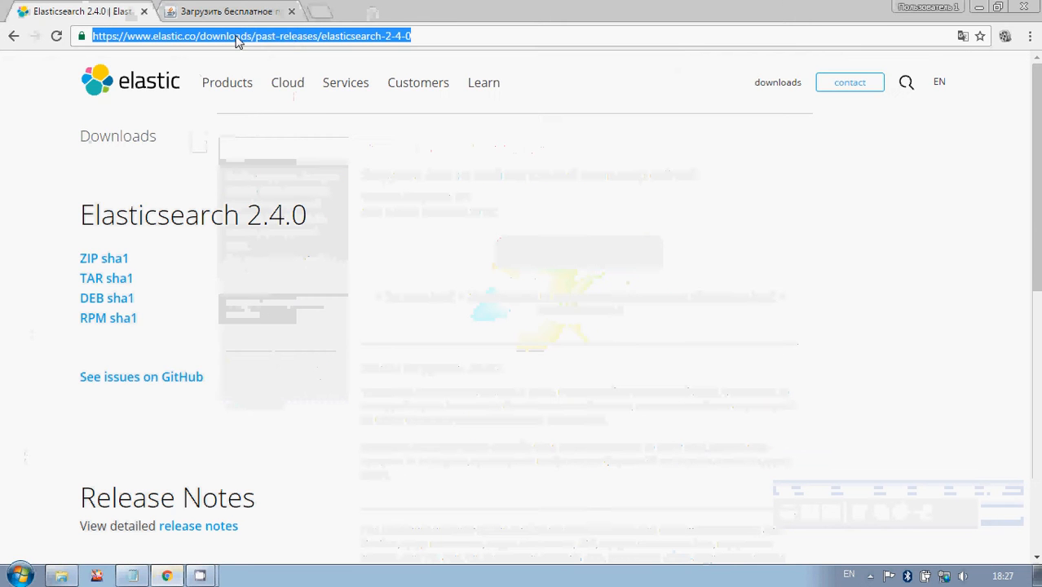
left_click(383, 36)
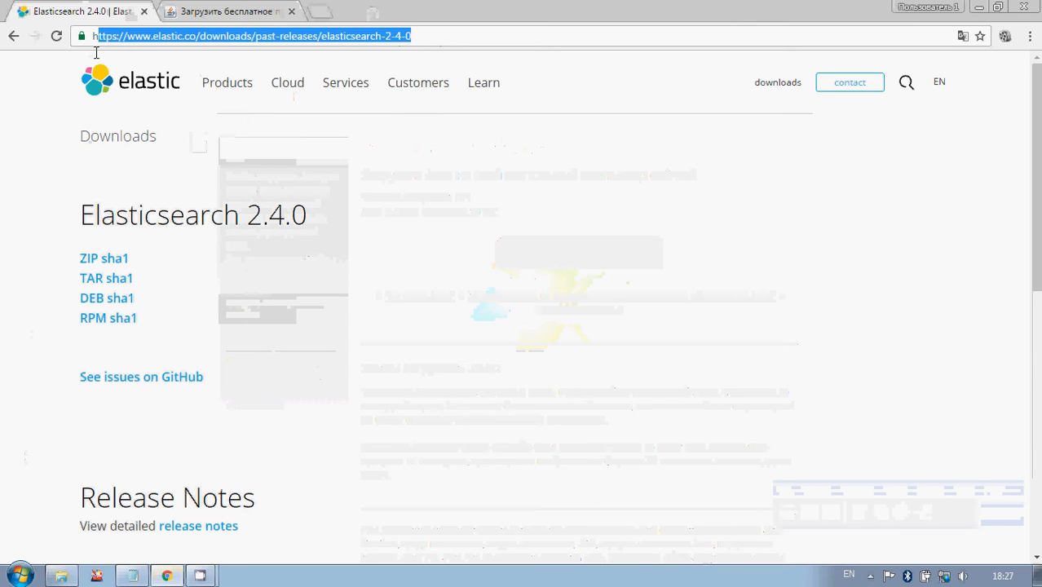
left_click(428, 36)
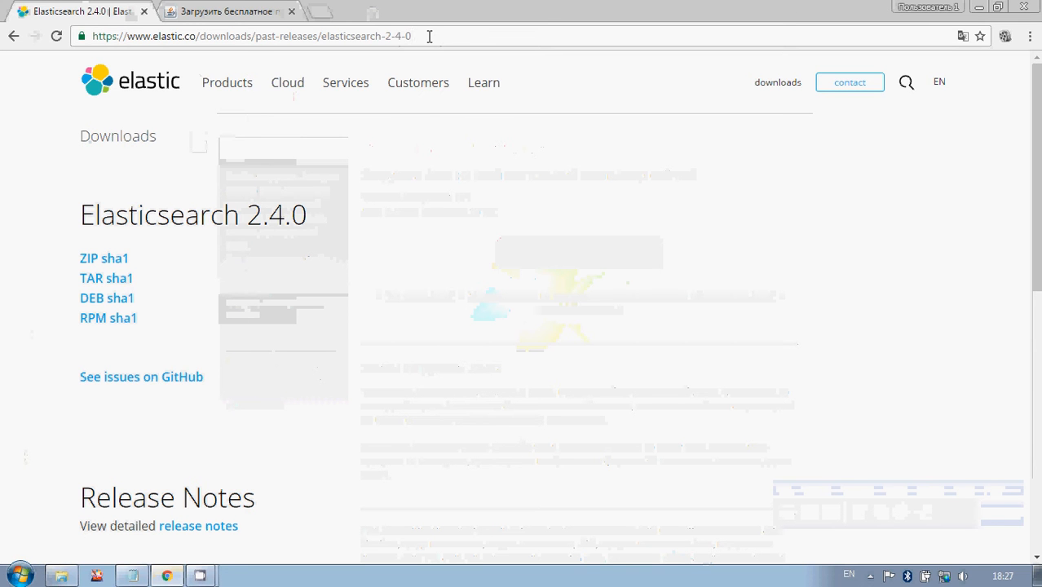
left_click(416, 36)
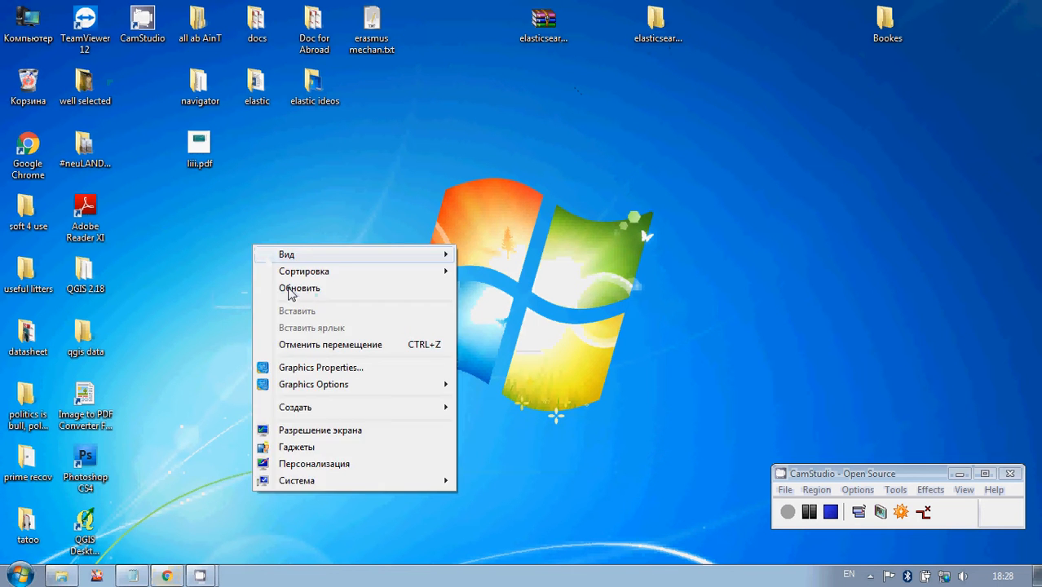
left_click(300, 287)
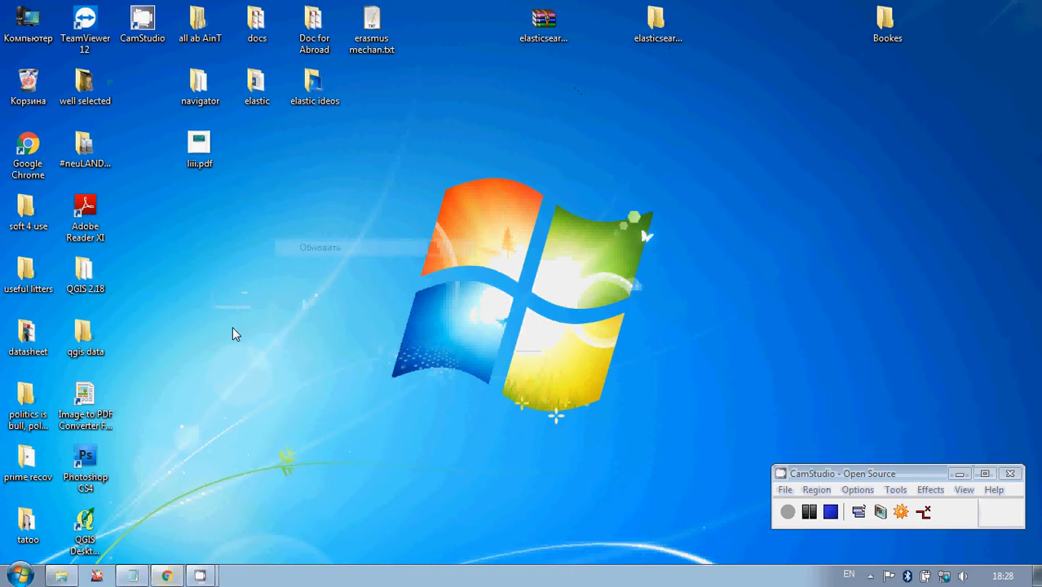
mouse_move(253, 217)
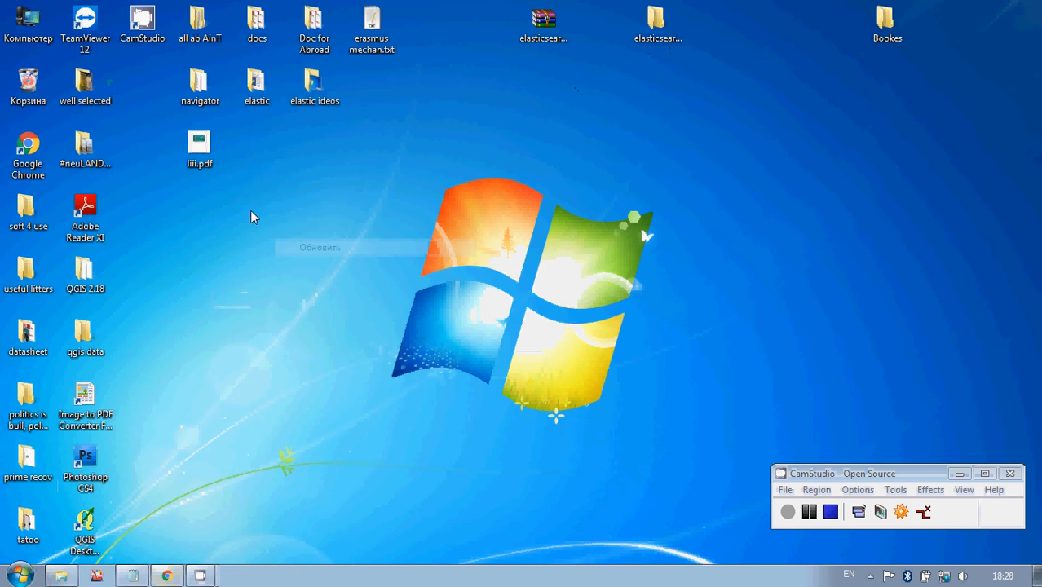
Step: Launch Command Prompt by searching 'cmd' from the Start menu
left_click(18, 574)
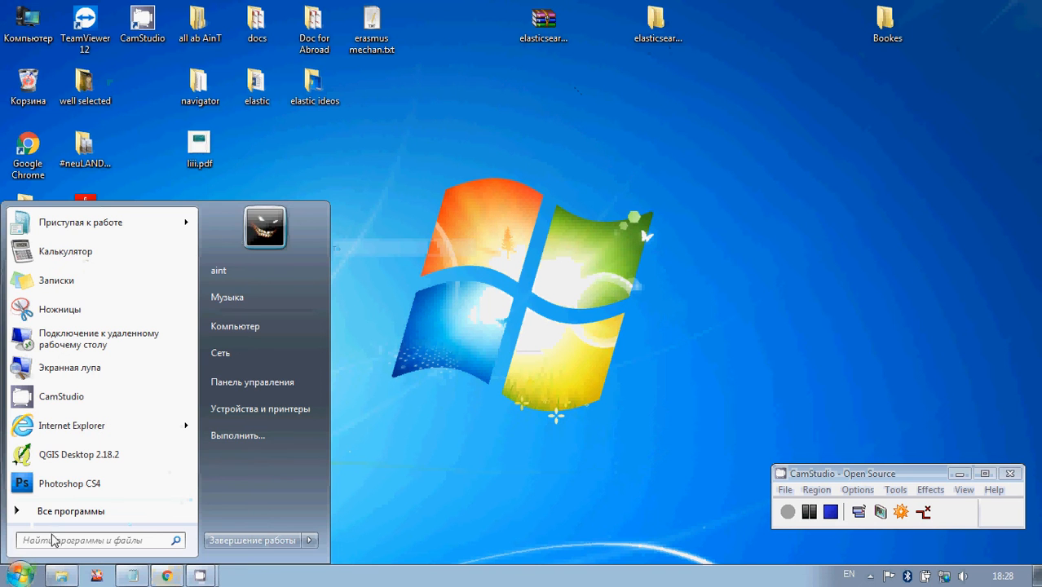
type("c")
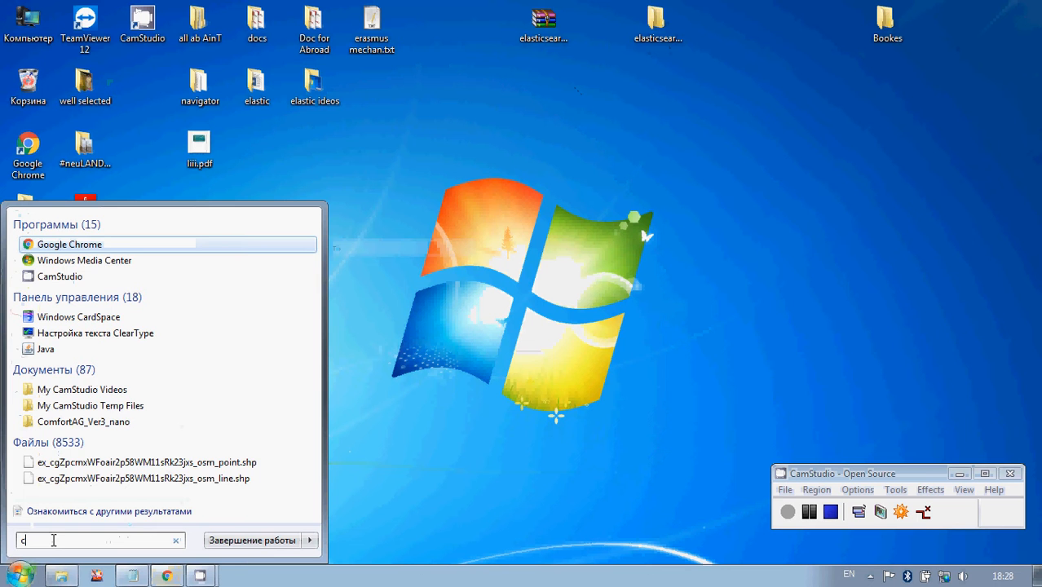
type("md")
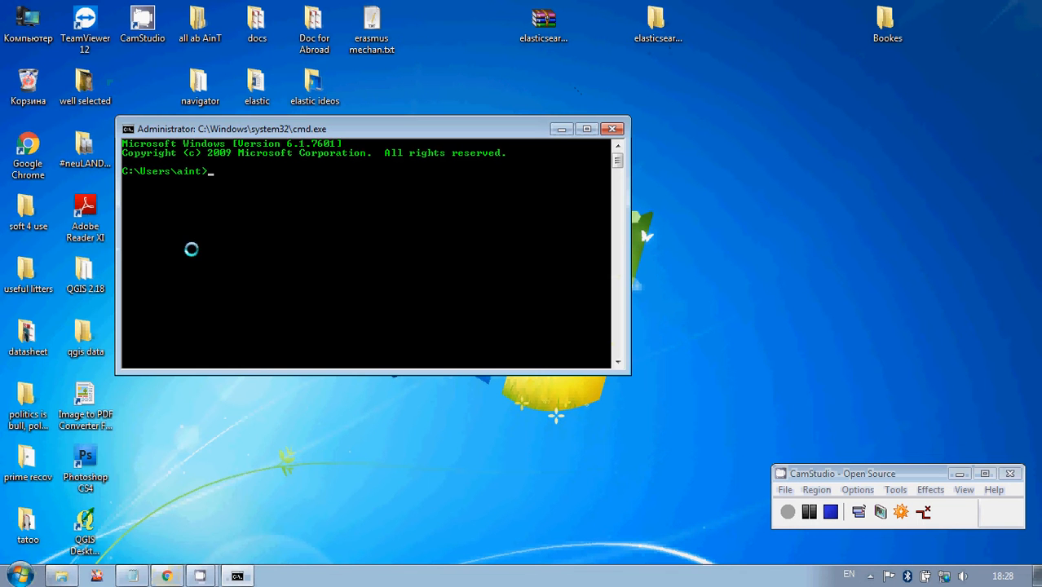
Step: Run 'java -version', confirming Java 1.8.0_111 64-Bit Server VM is installed
type("j")
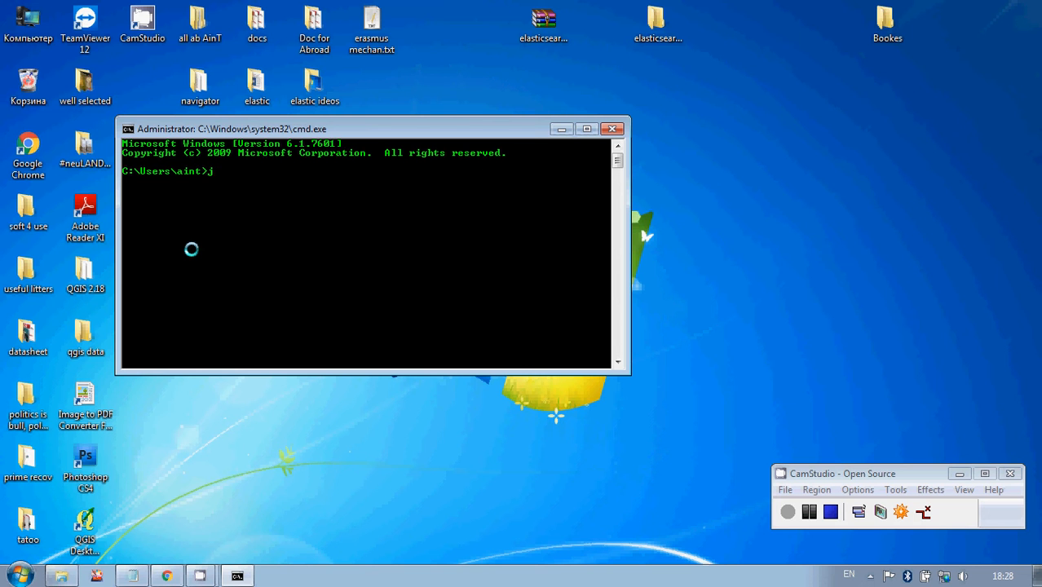
type("ava -")
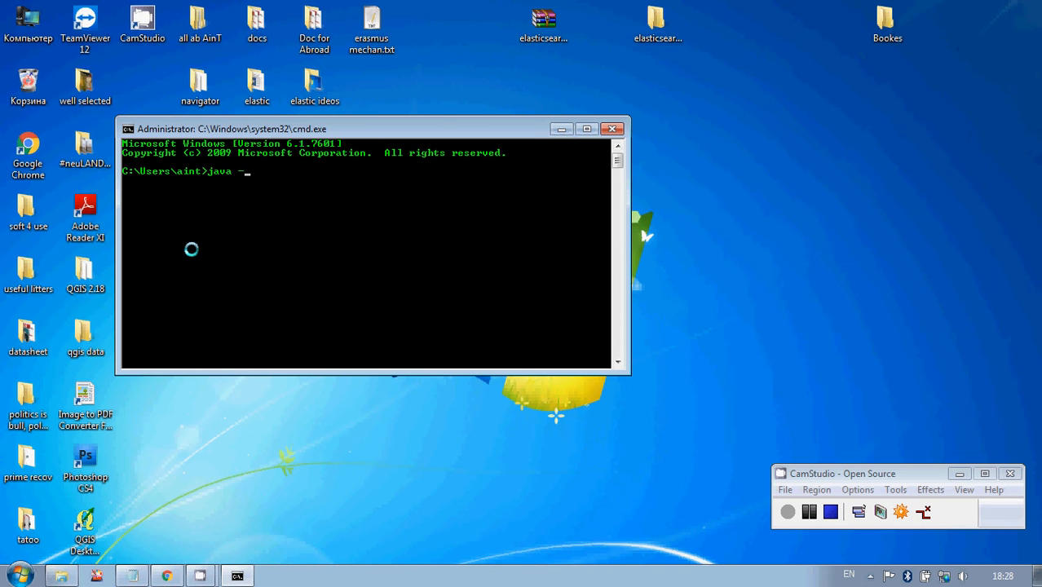
type("version")
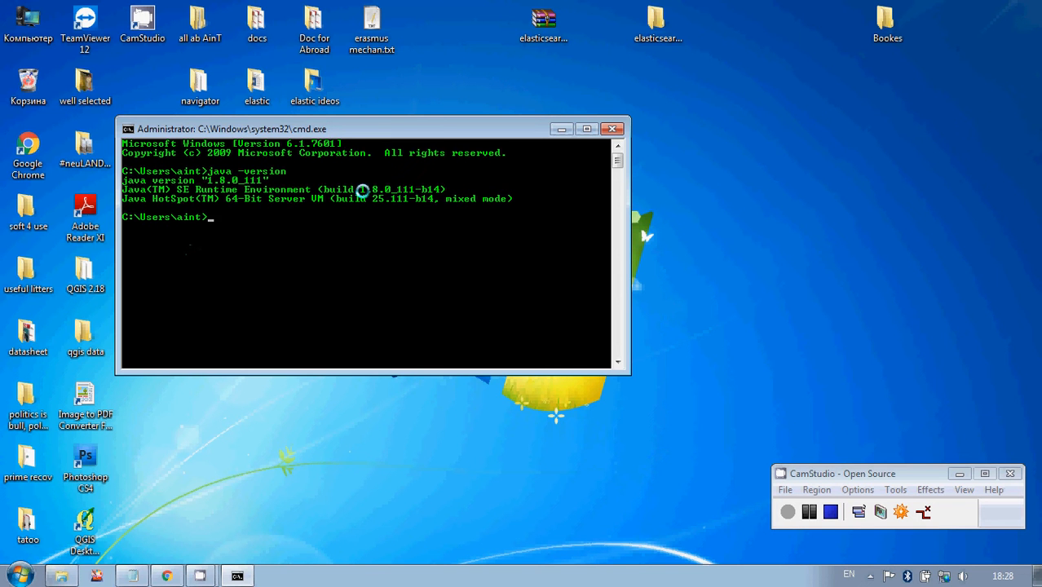
mouse_move(362, 282)
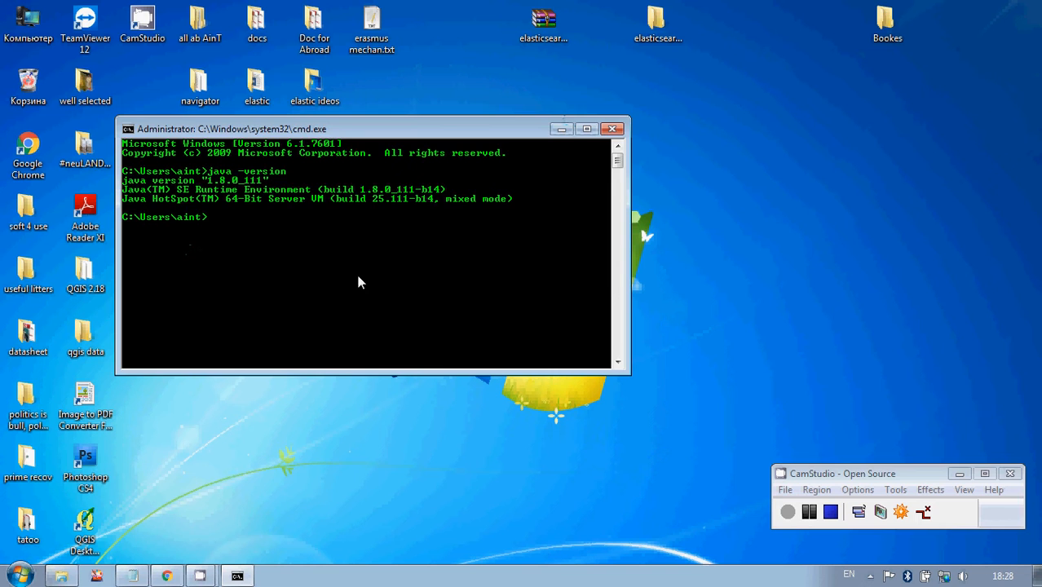
left_click(613, 129)
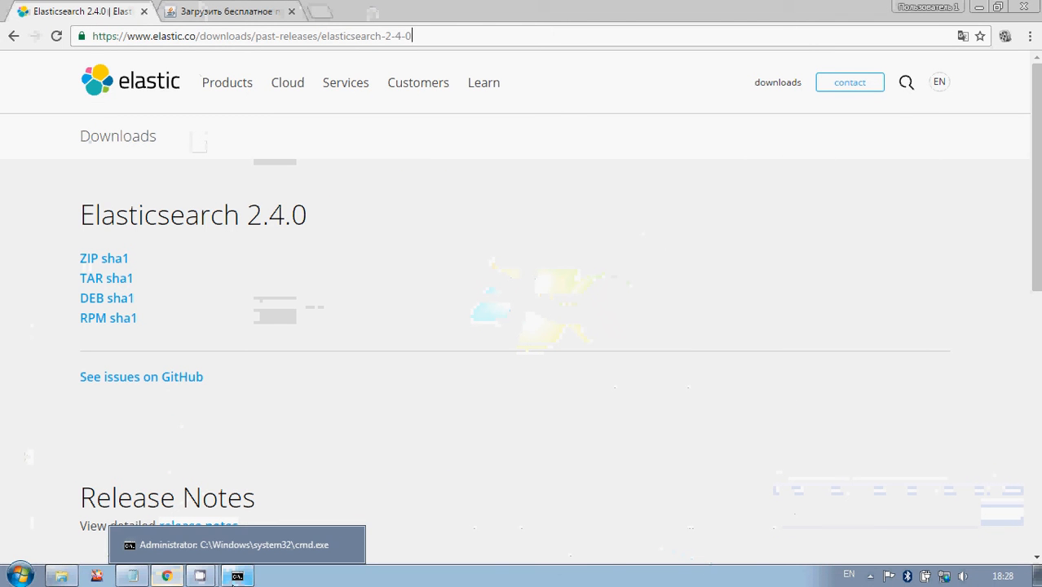
Step: Reach the Java 8 Update 111 download page for 64-bit Windows from java.com
left_click(228, 12)
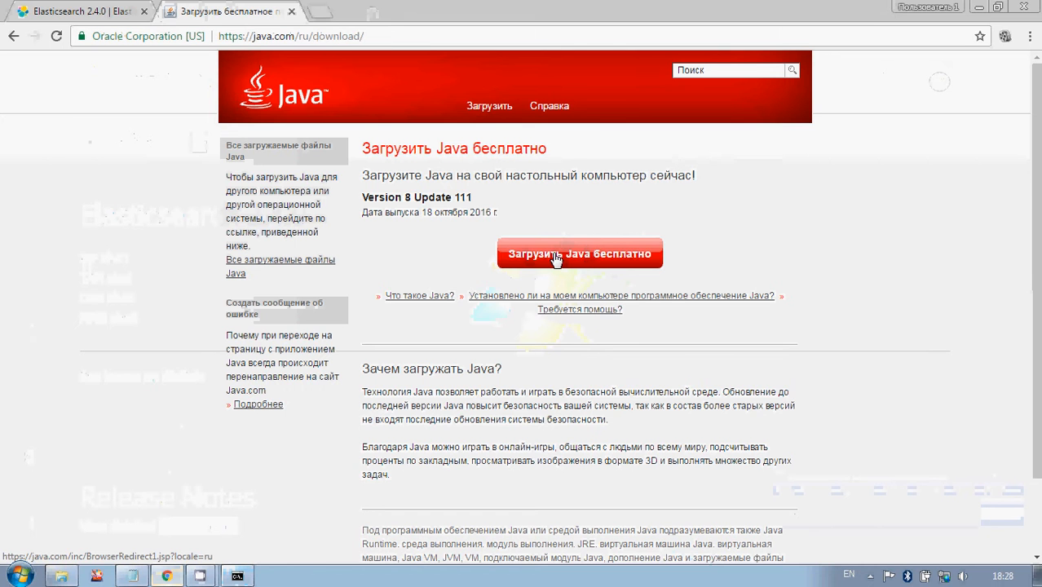
left_click(580, 254)
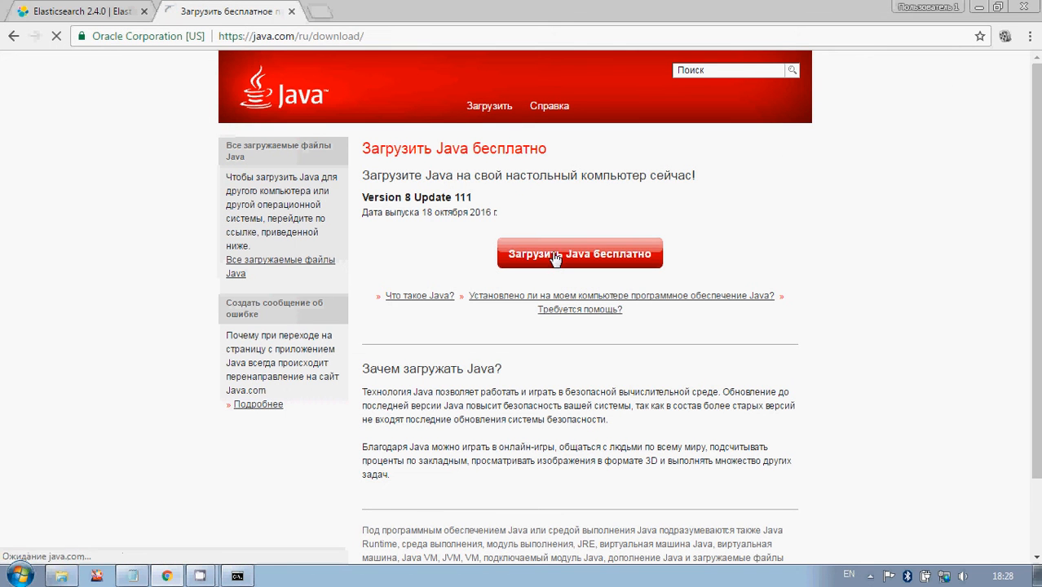
left_click(580, 255)
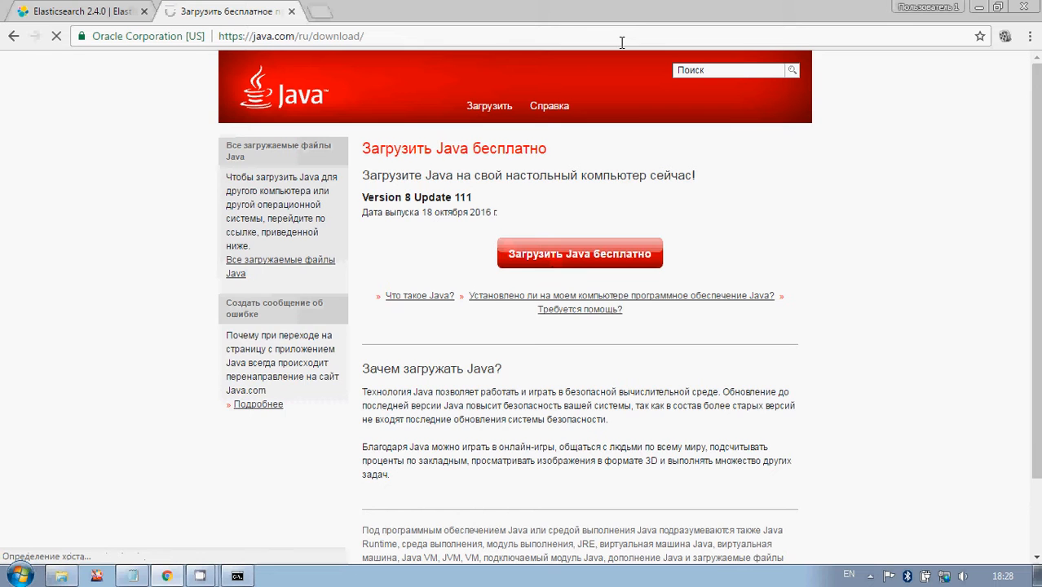
left_click(581, 255)
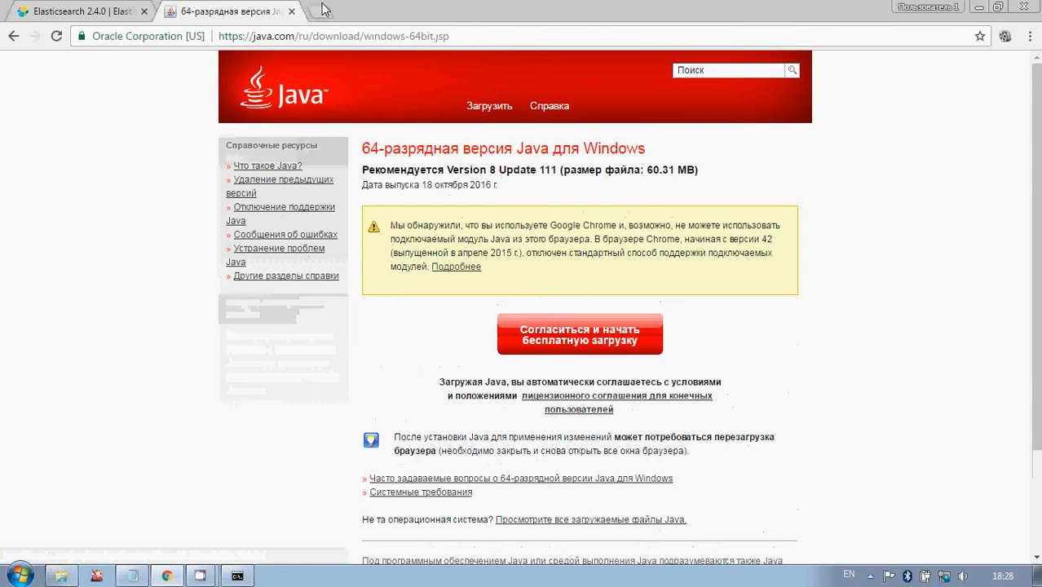
left_click(326, 10)
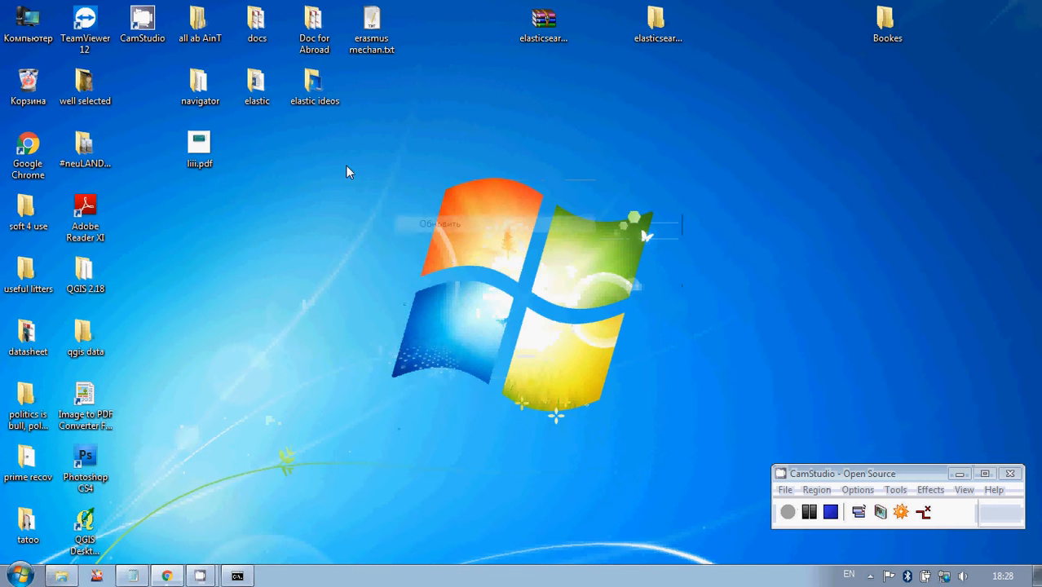
mouse_move(310, 215)
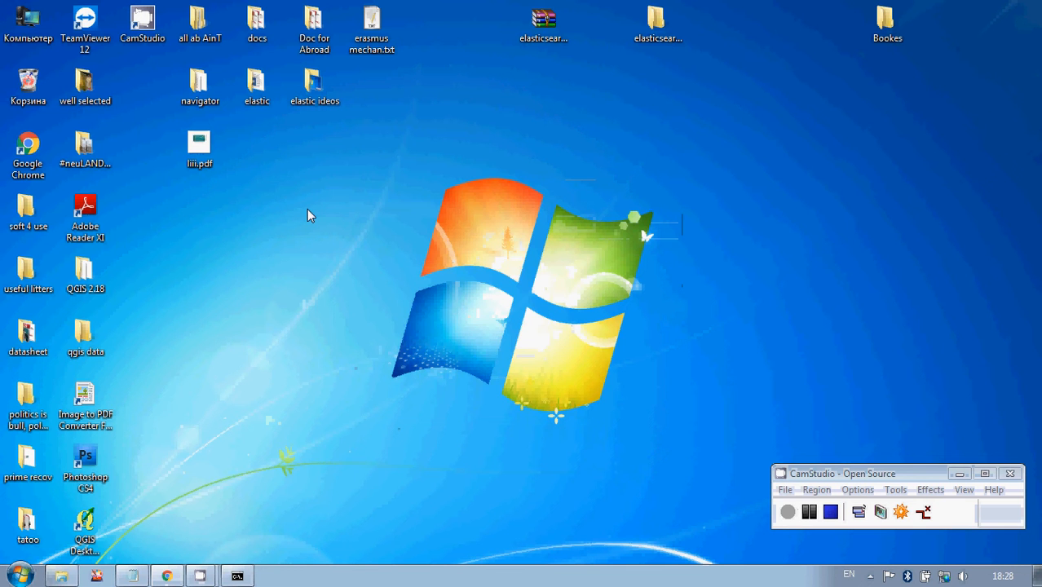
mouse_move(186, 194)
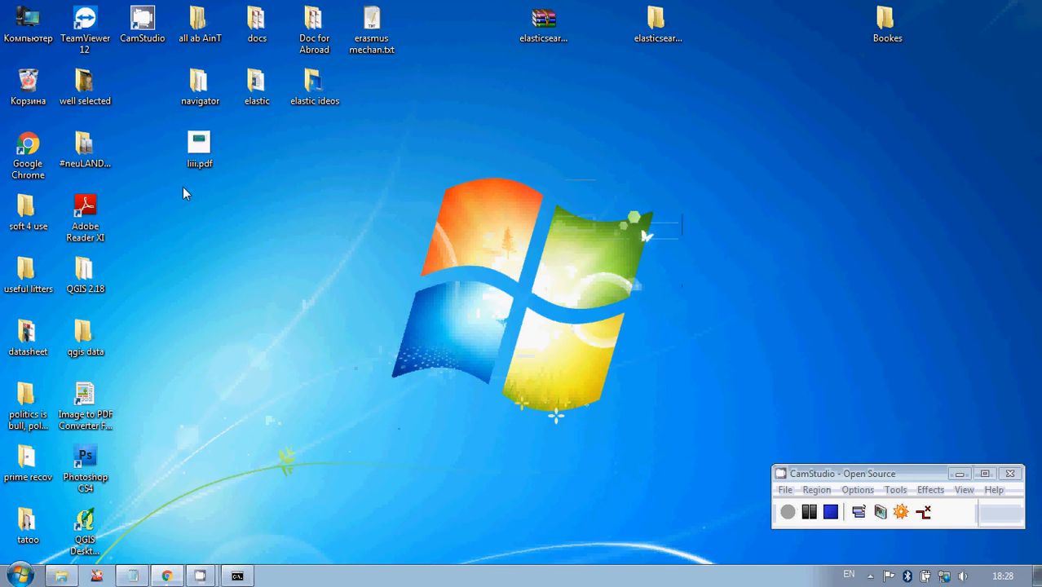
left_click(28, 19)
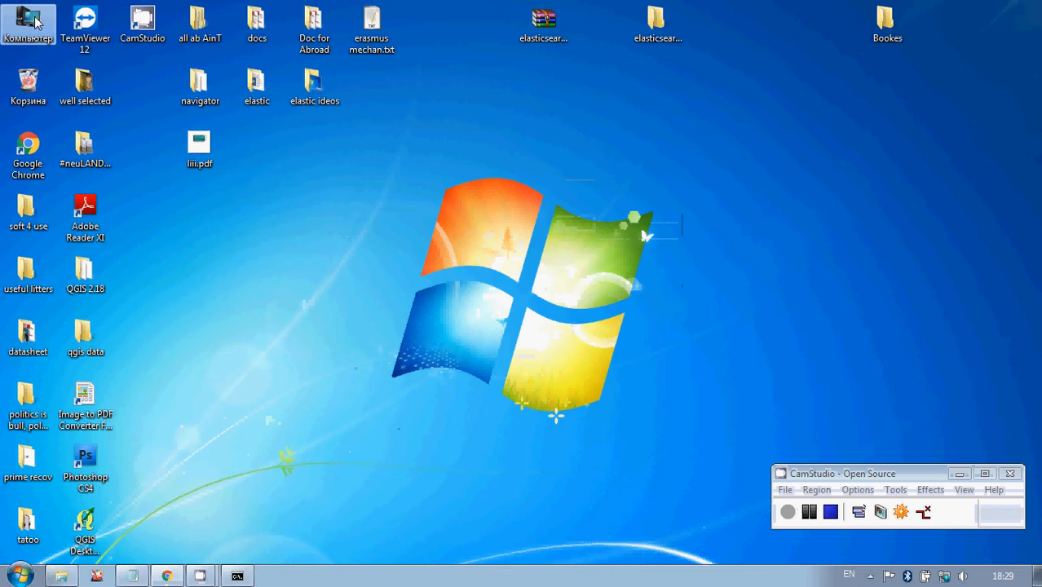
Step: Browse to C:\Program Files\Java\jre1.8.0_111 and select its full path in the address bar
double_click(28, 23)
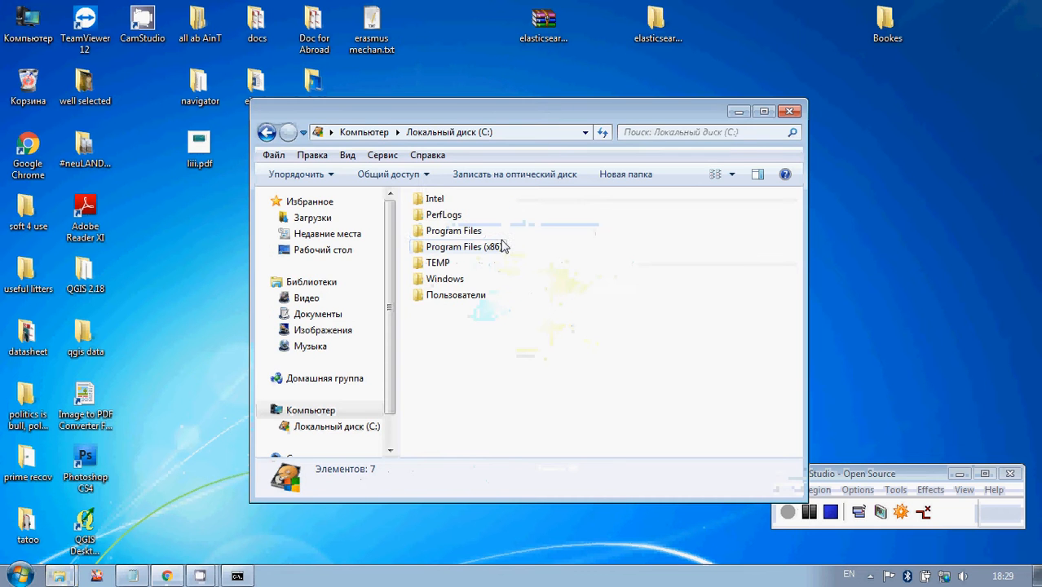
double_click(453, 230)
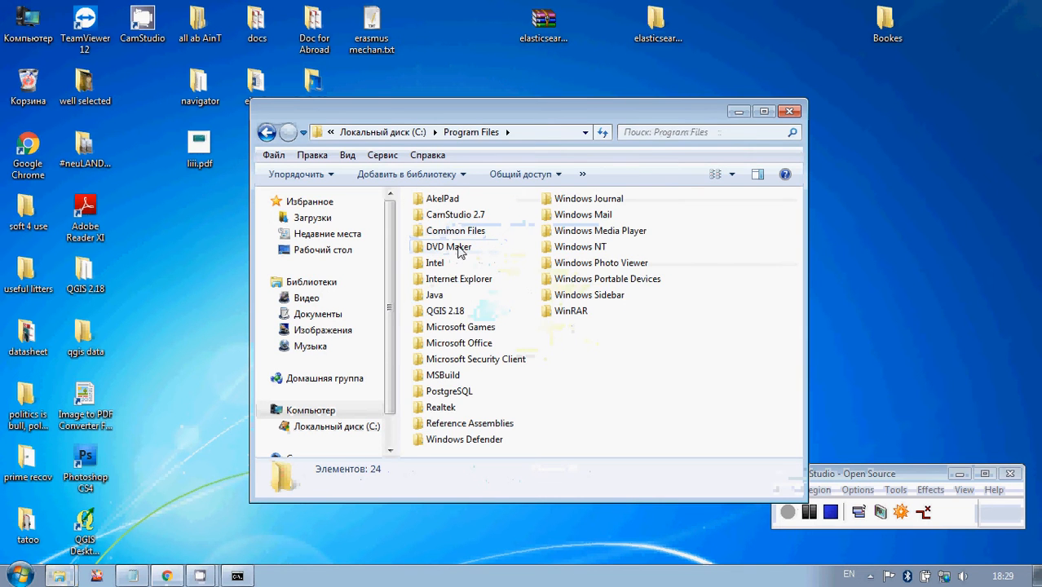
double_click(433, 293)
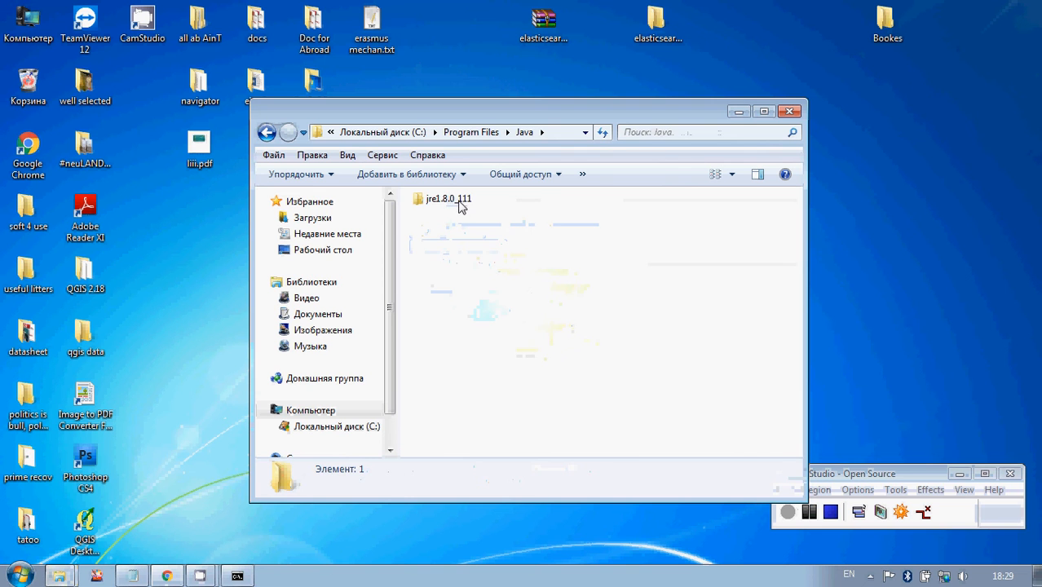
left_click(446, 199)
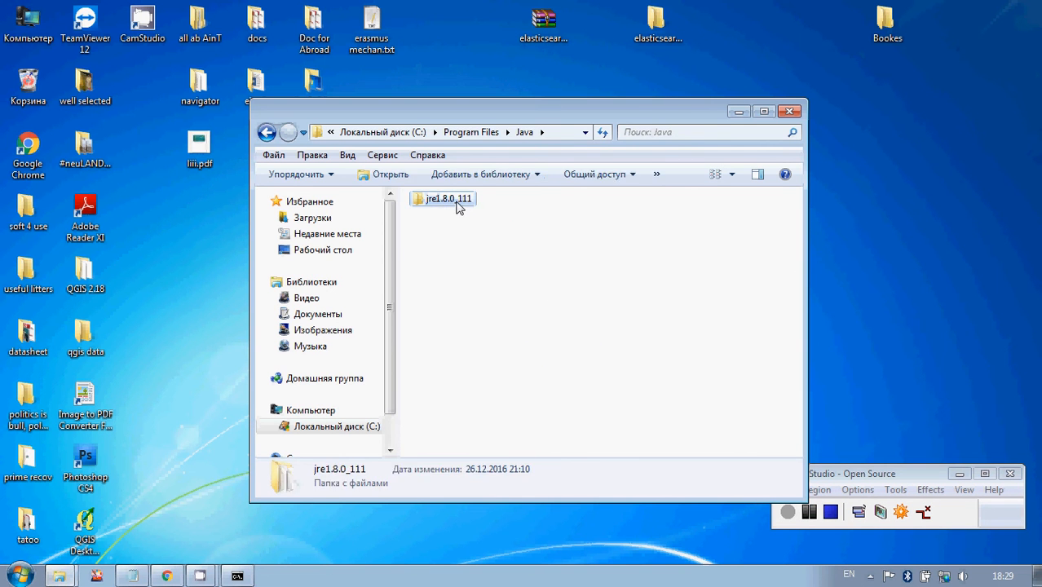
double_click(447, 199)
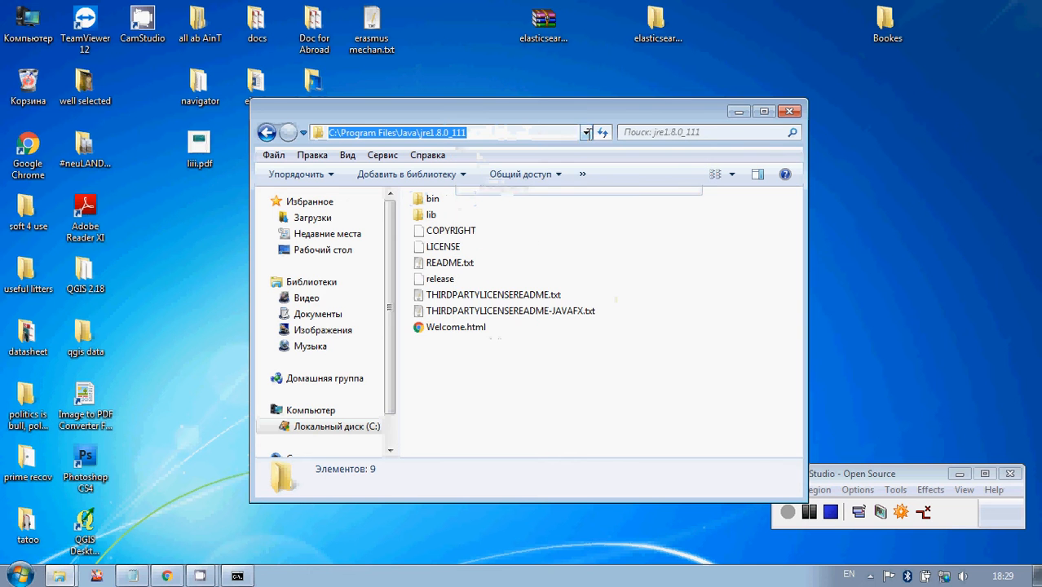
left_click(789, 111)
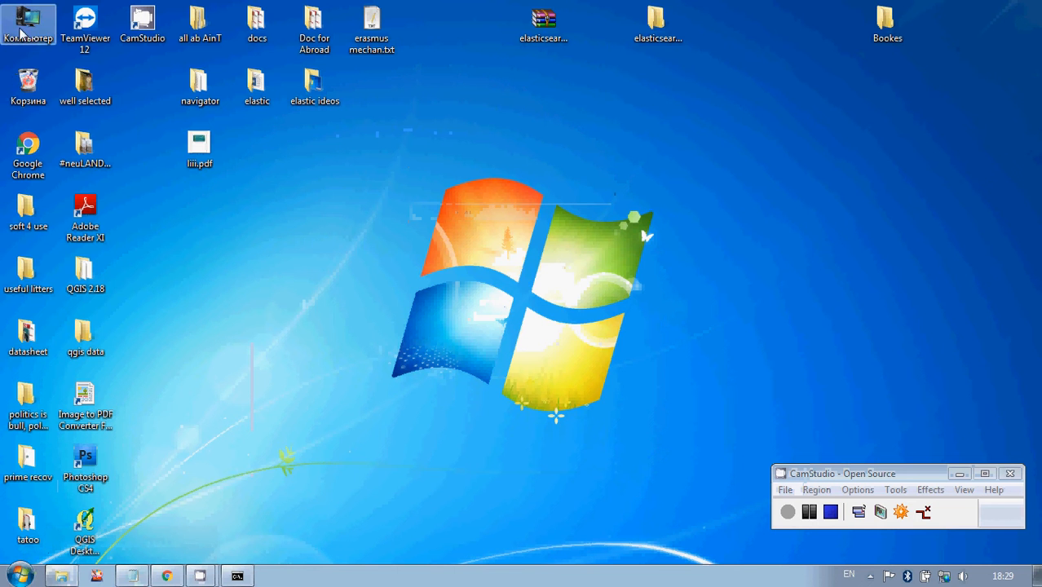
right_click(29, 25)
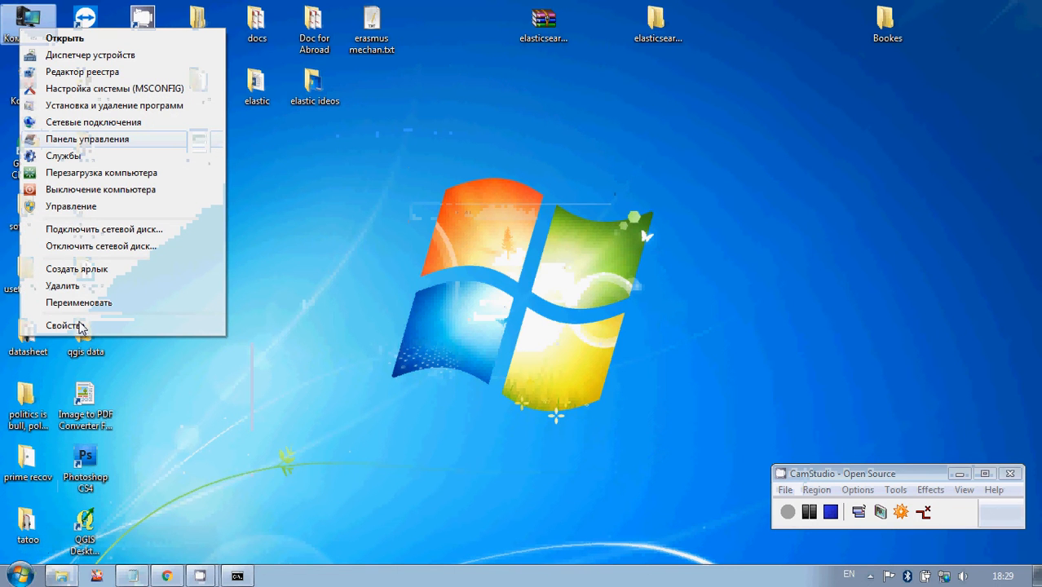
left_click(63, 326)
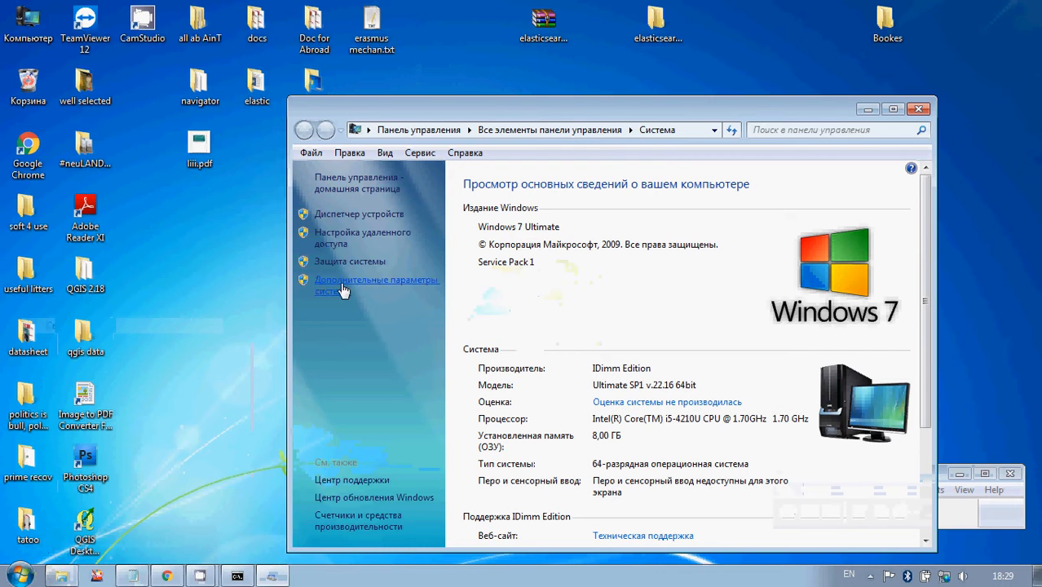
left_click(375, 281)
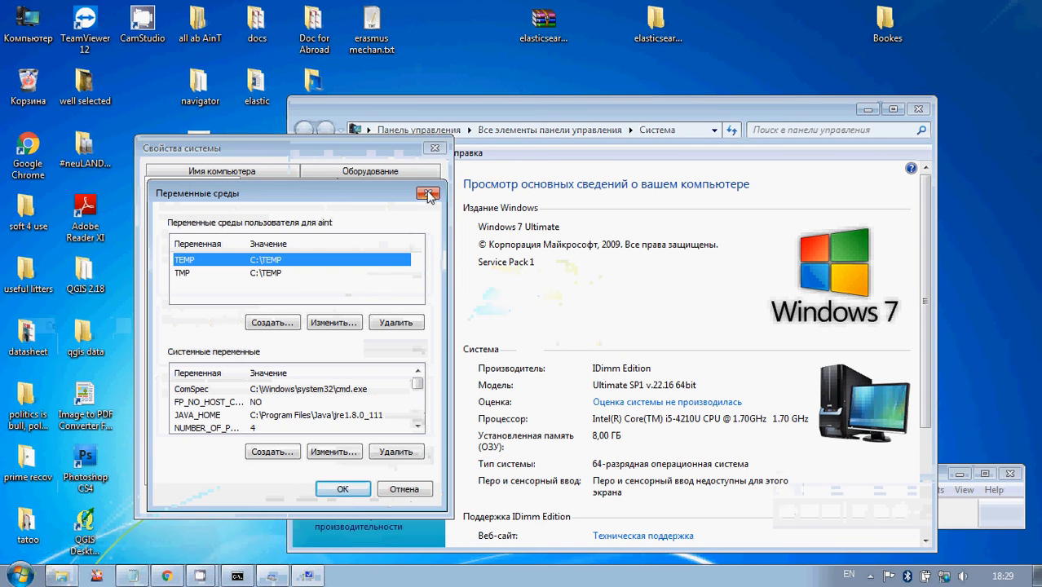
left_click(427, 192)
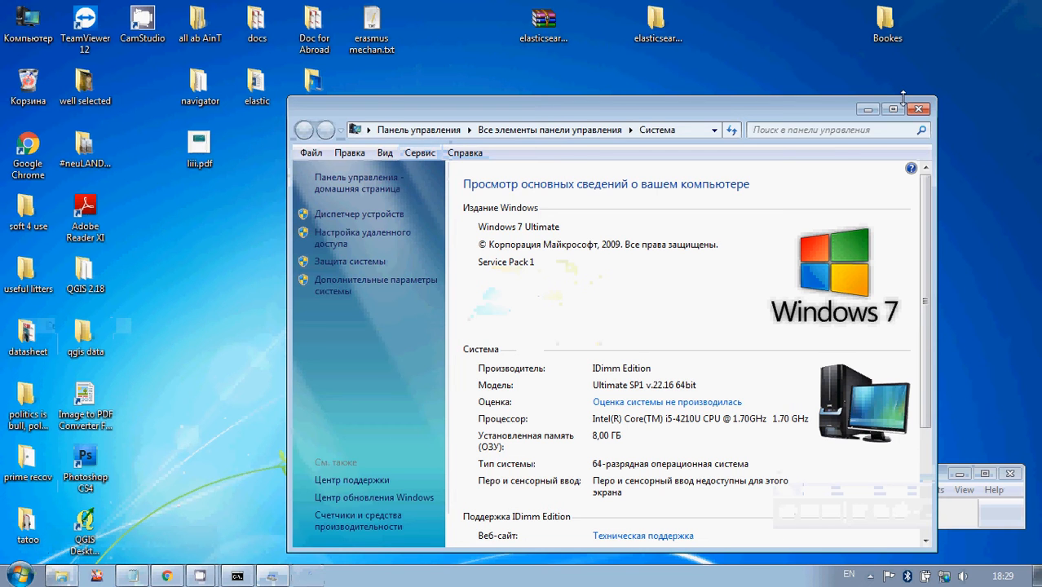
left_click(919, 108)
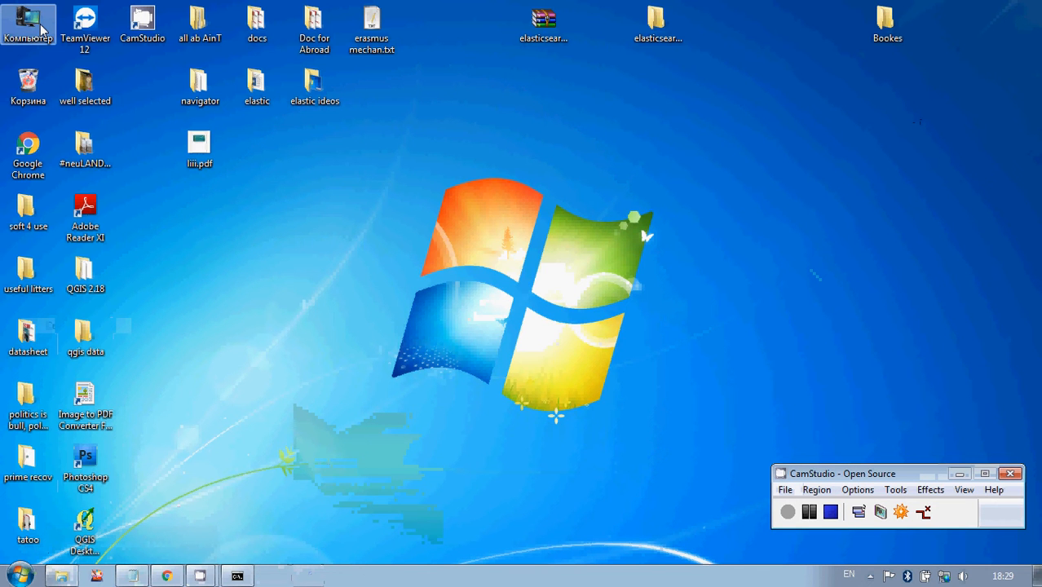
Step: Reach the Environment Variables dialog through Computer Properties and Advanced system settings
right_click(30, 20)
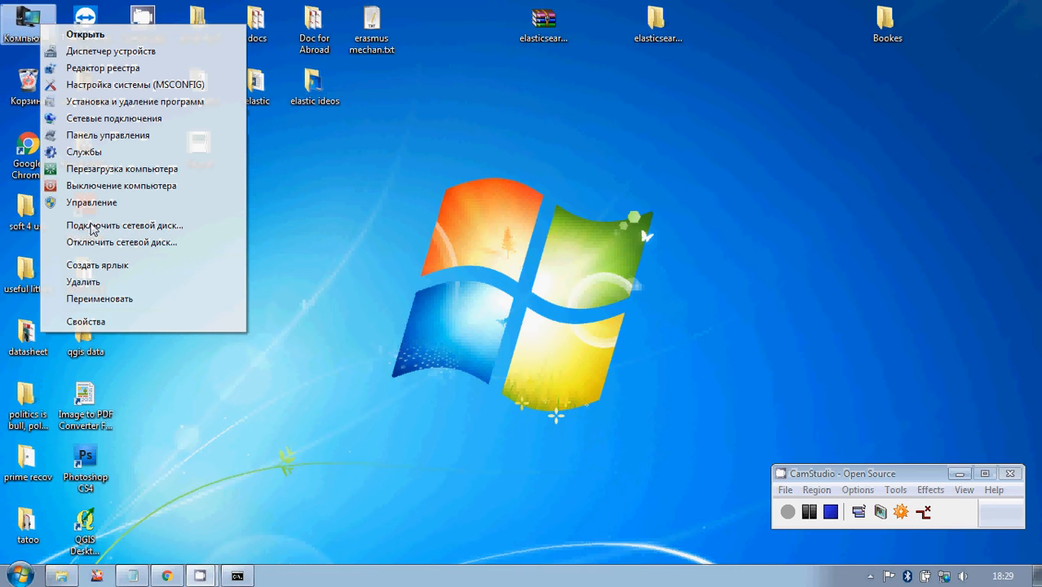
mouse_move(105, 329)
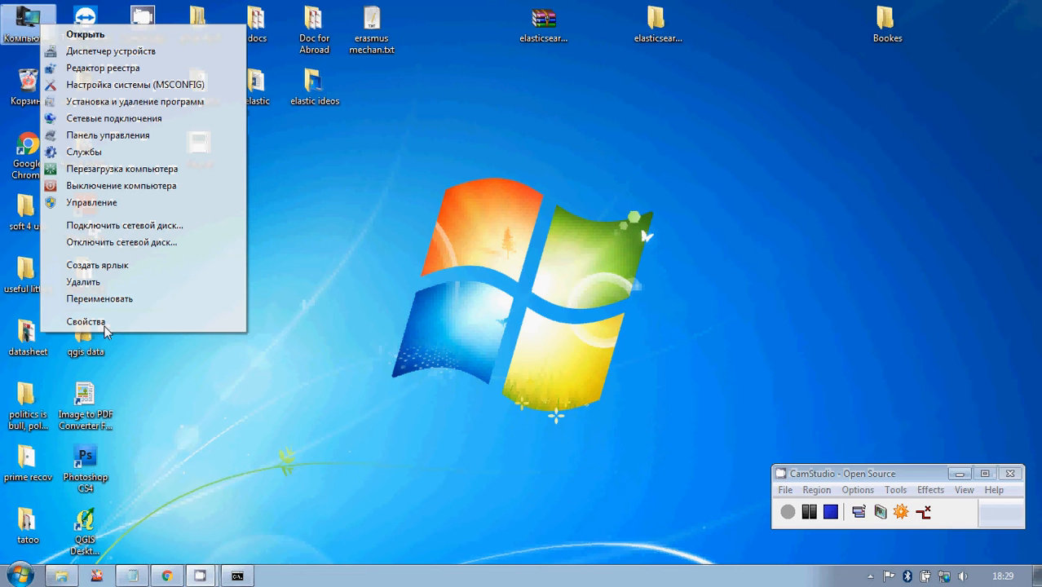
left_click(85, 321)
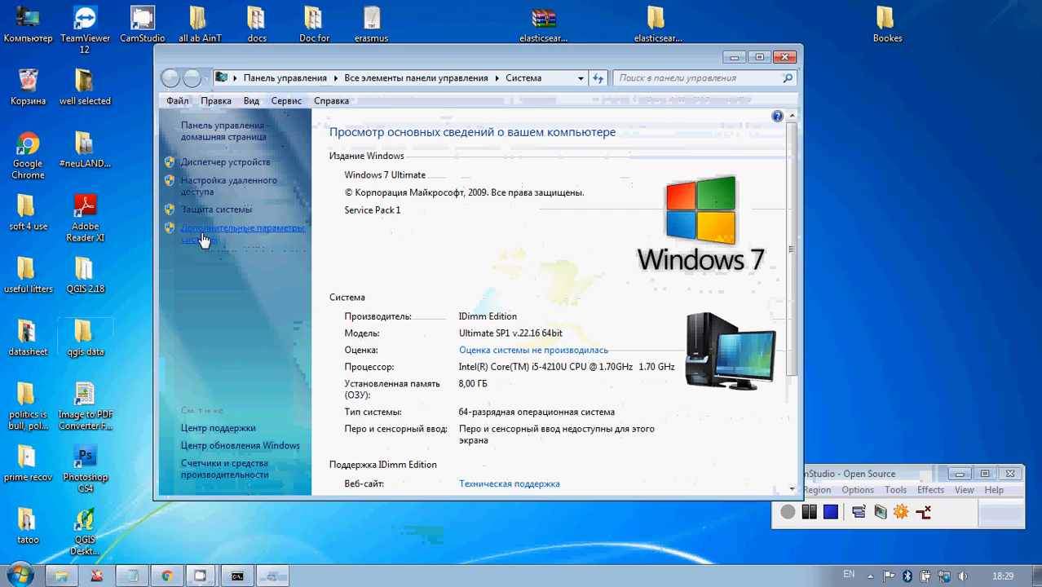
left_click(241, 235)
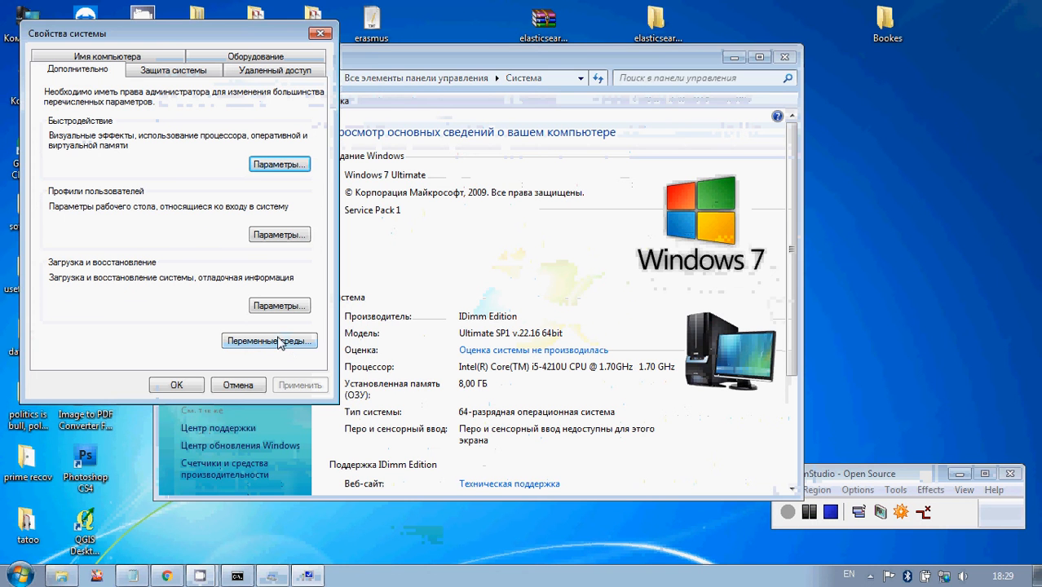
left_click(269, 341)
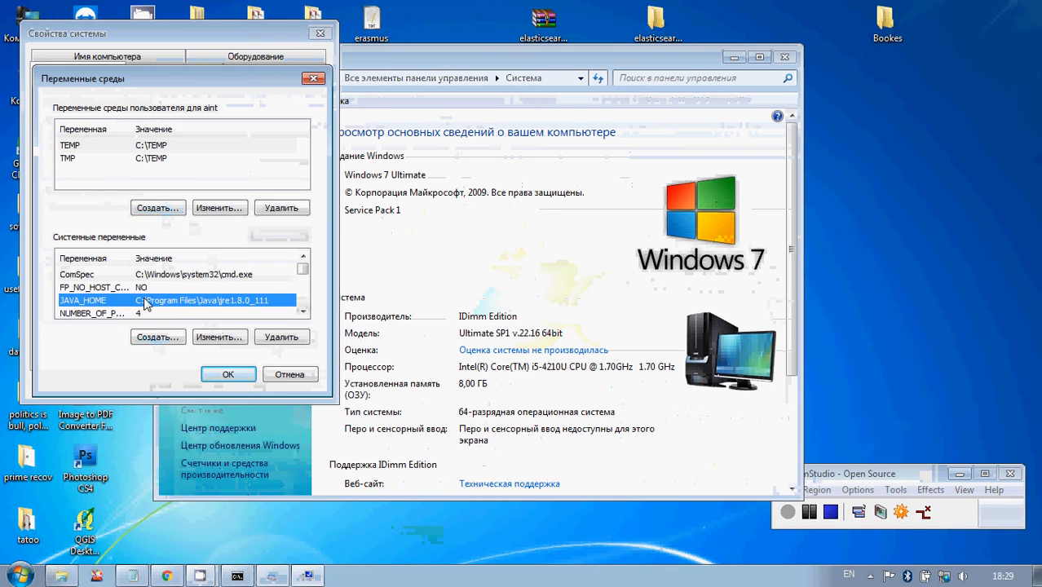
Step: Add system variable JAVA_HOME = C:\Program Files\Java\jre1.8.0_111 and save it
left_click(157, 336)
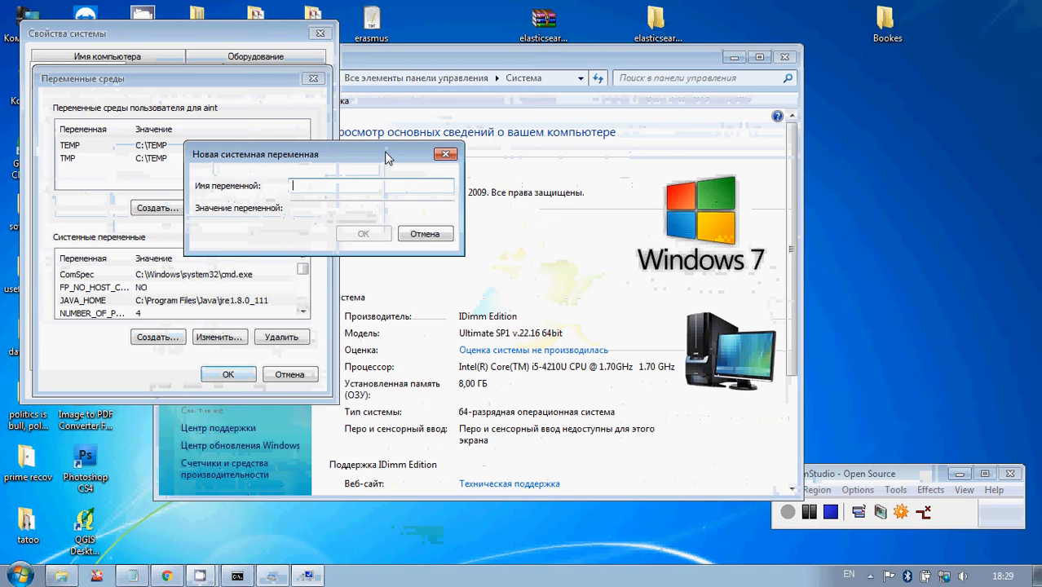
type("JAVA_HOME")
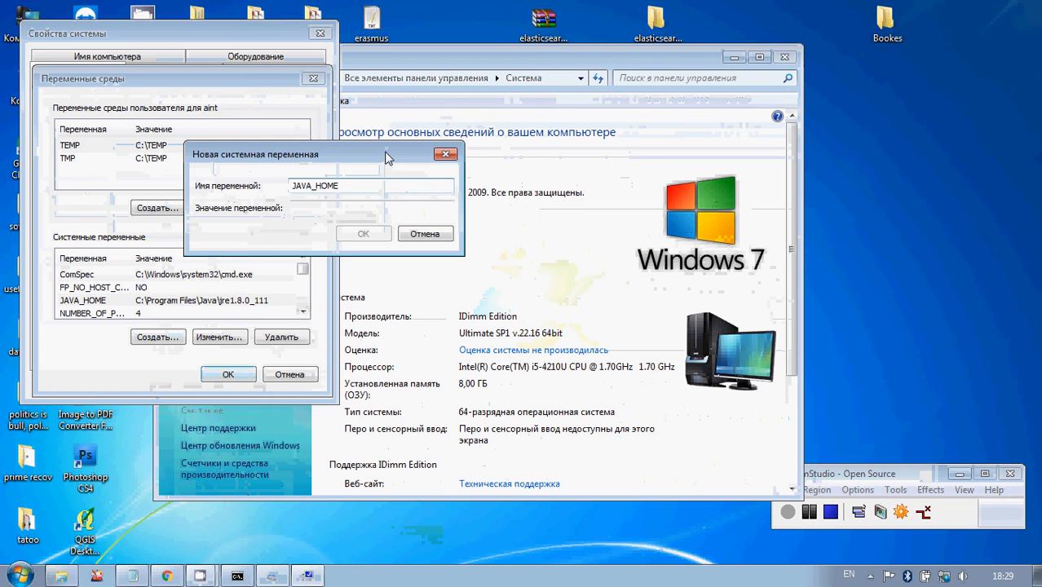
type("C:\\Program Files\\Java\\jre1.8.0_111")
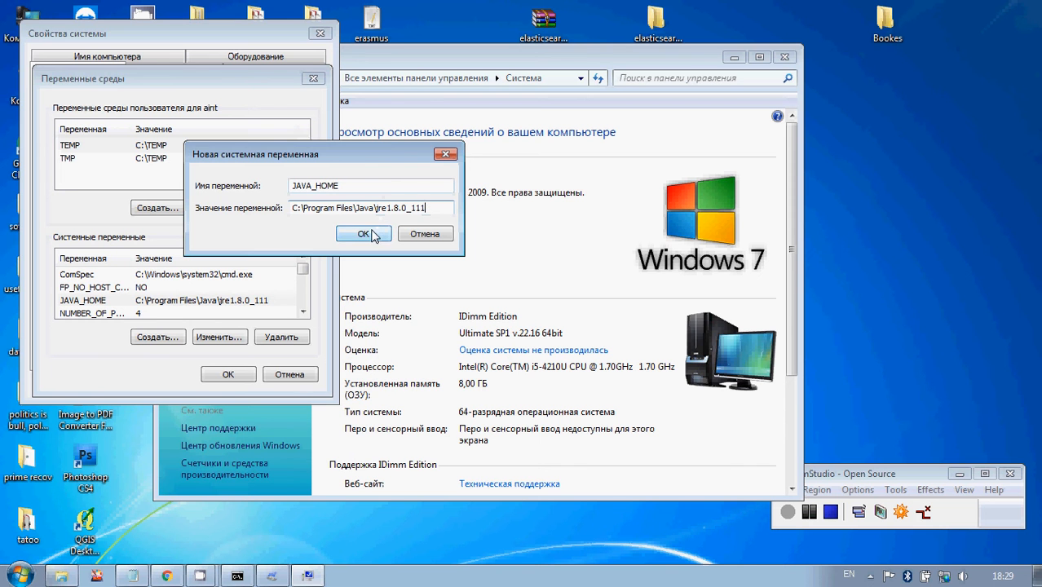
left_click(363, 234)
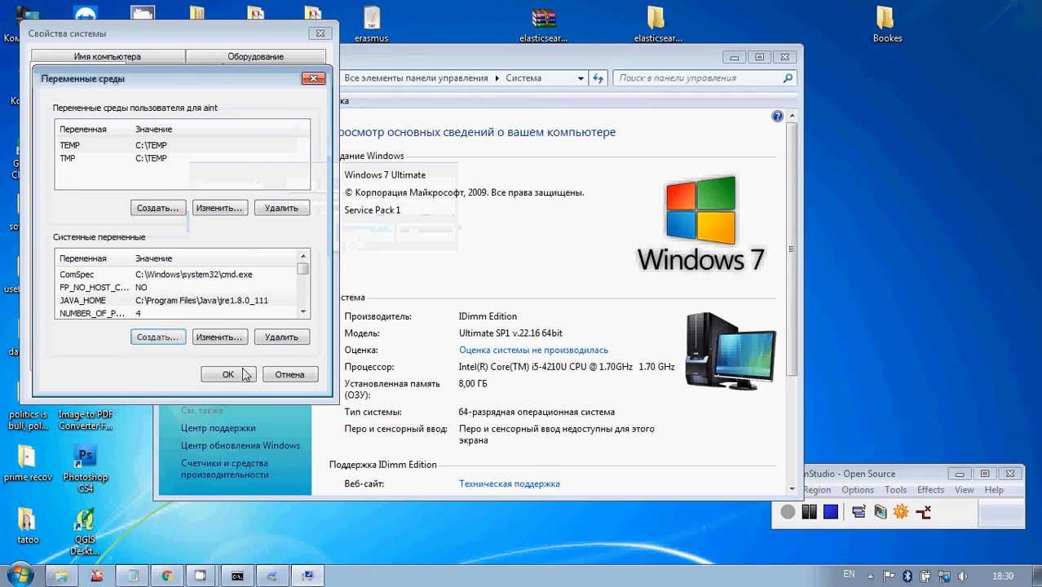
left_click(228, 373)
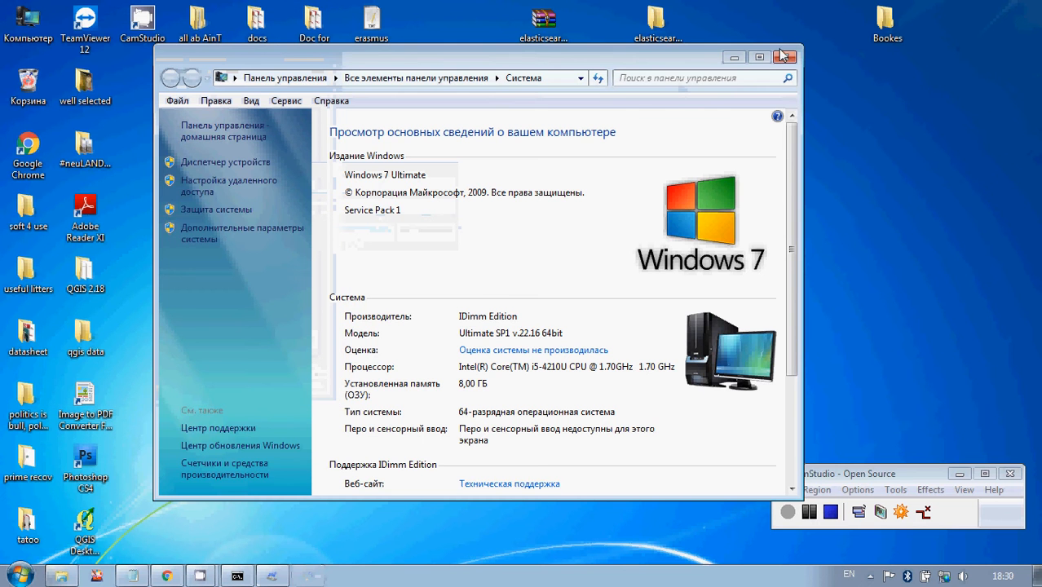
Step: Close the System window and browse into the elasticsearch-2.4.0 desktop folder's bin subfolder
left_click(784, 57)
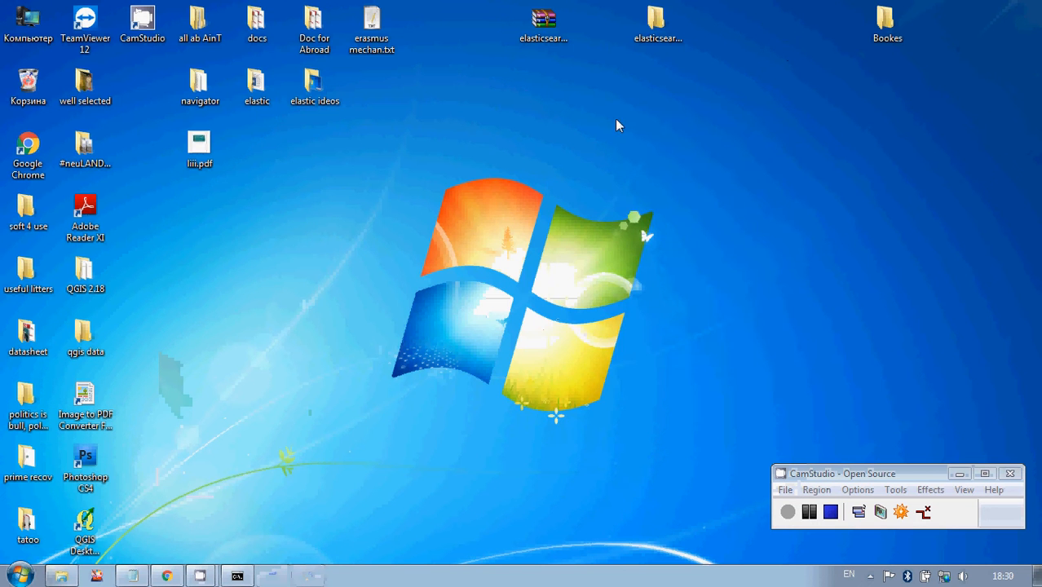
left_click(657, 25)
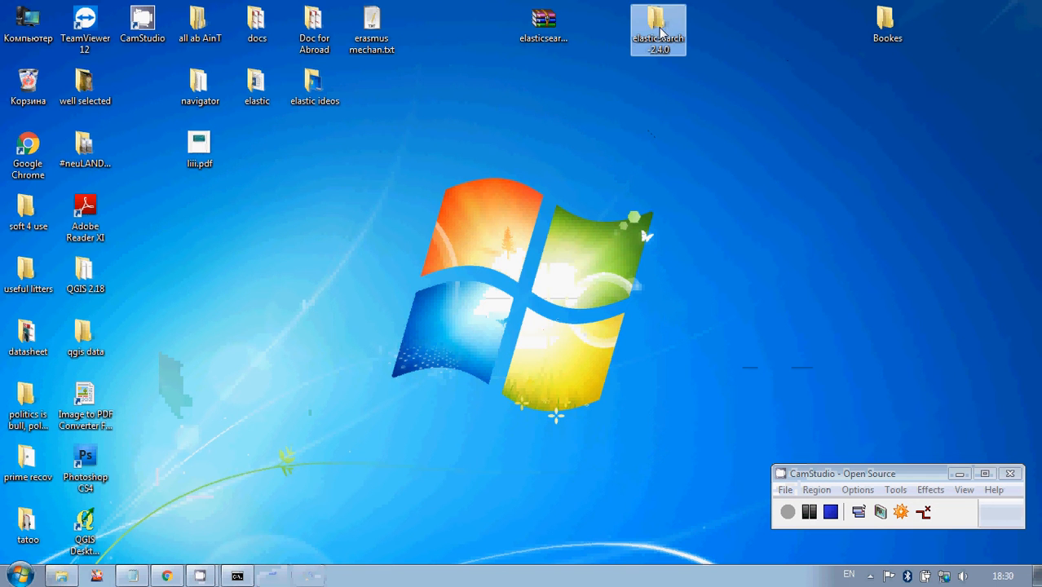
double_click(659, 30)
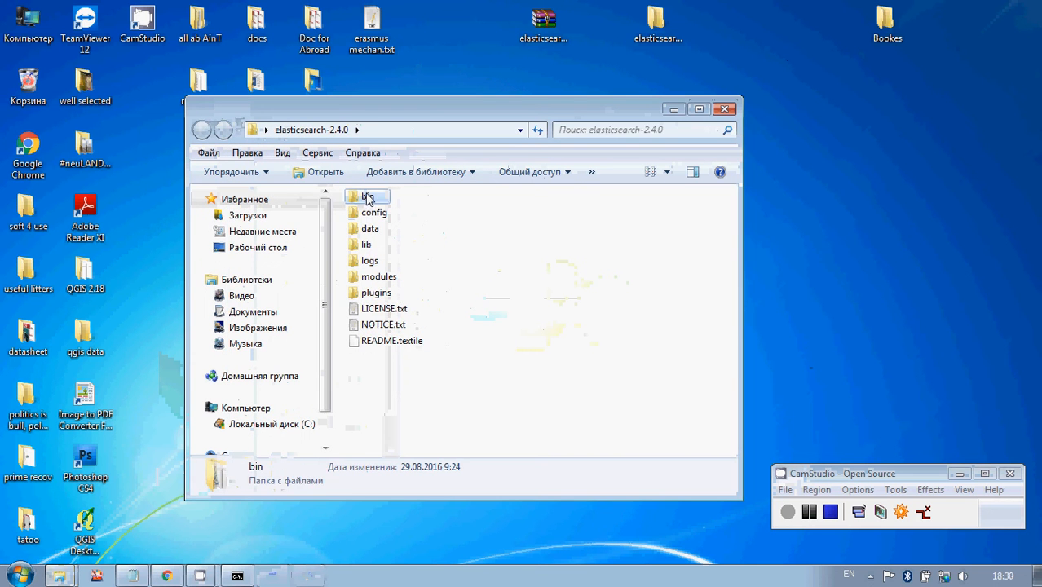
double_click(367, 195)
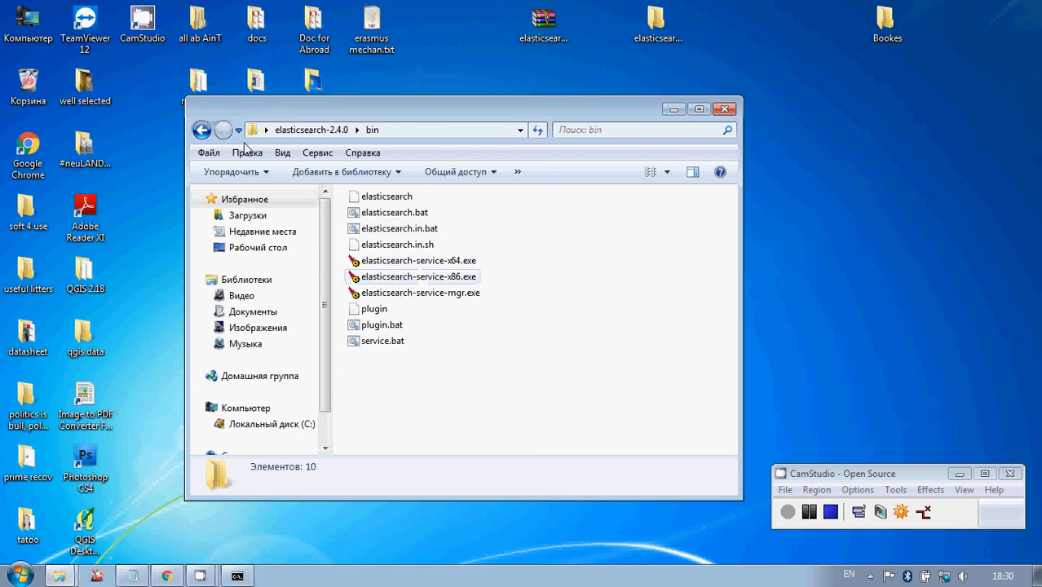
Step: Return to elasticsearch-2.4.0, inspect bin's context menu and reopen the bin folder
left_click(202, 131)
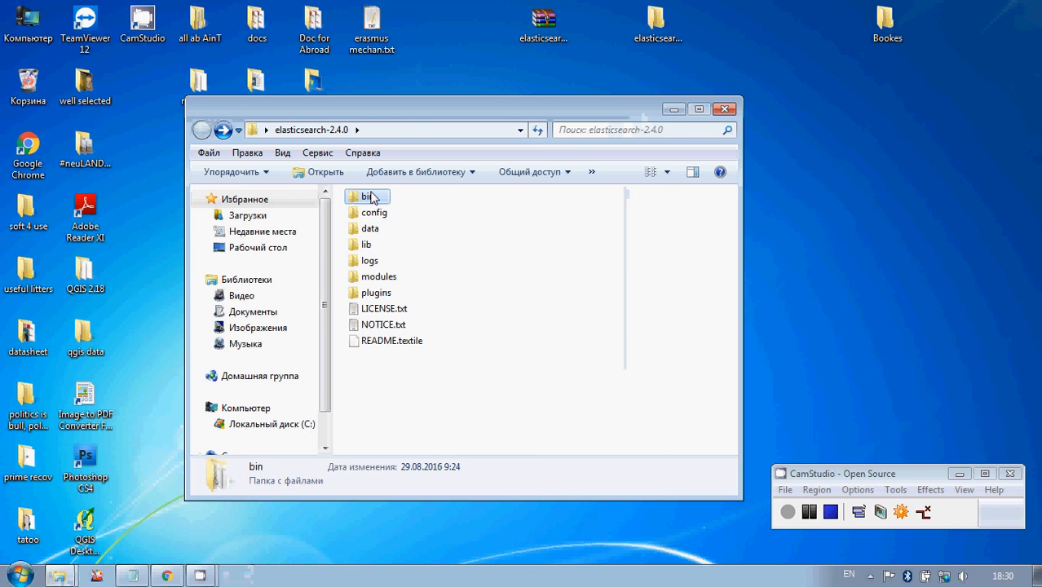
right_click(365, 195)
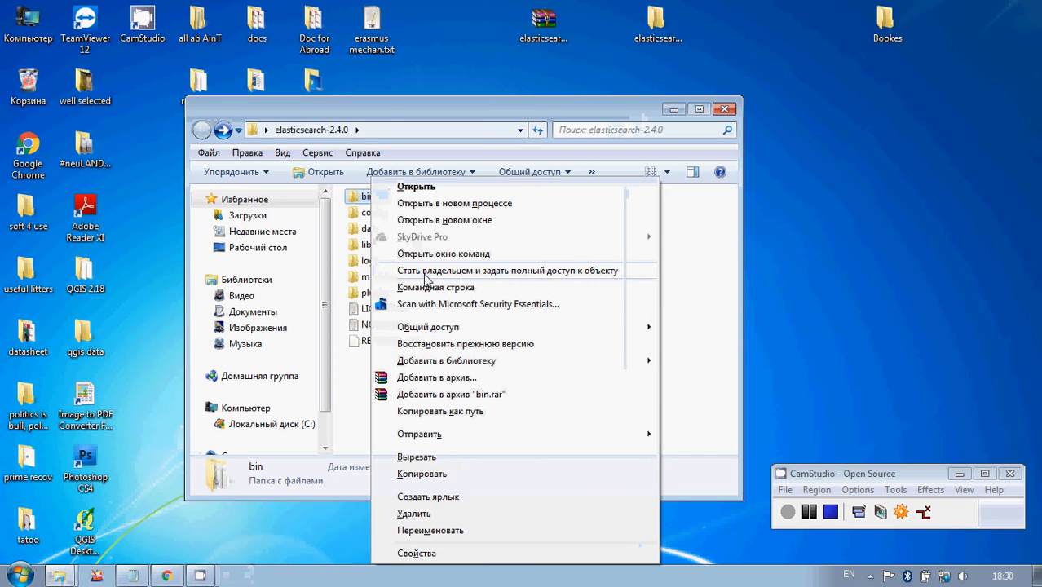
left_click(435, 287)
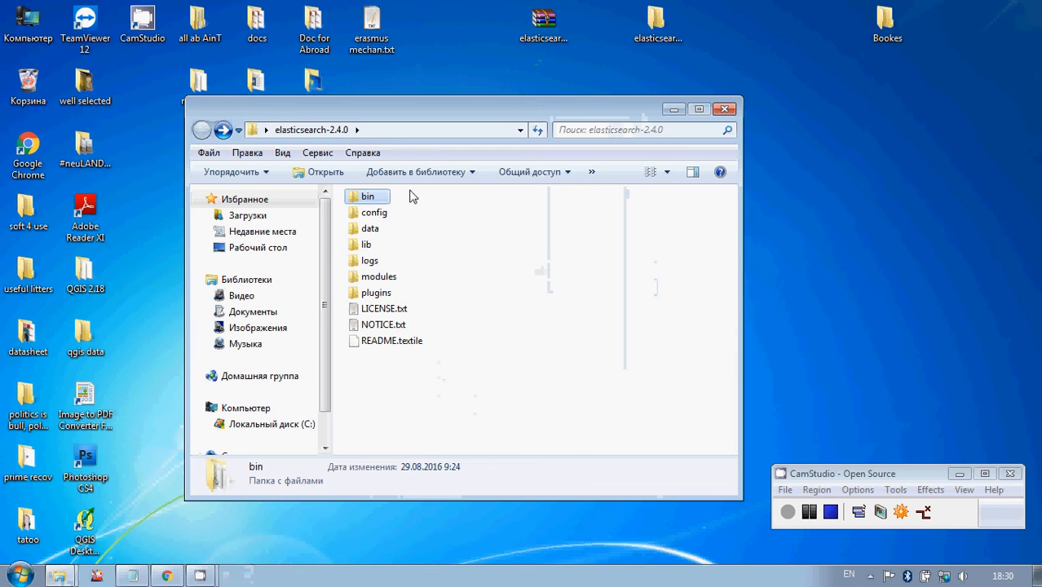
double_click(367, 196)
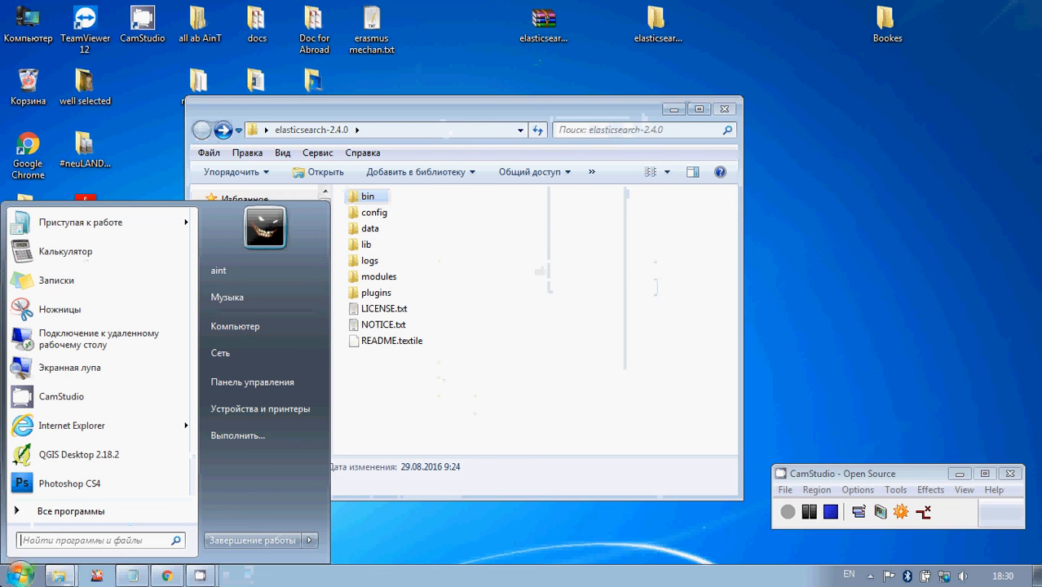
mouse_move(65, 540)
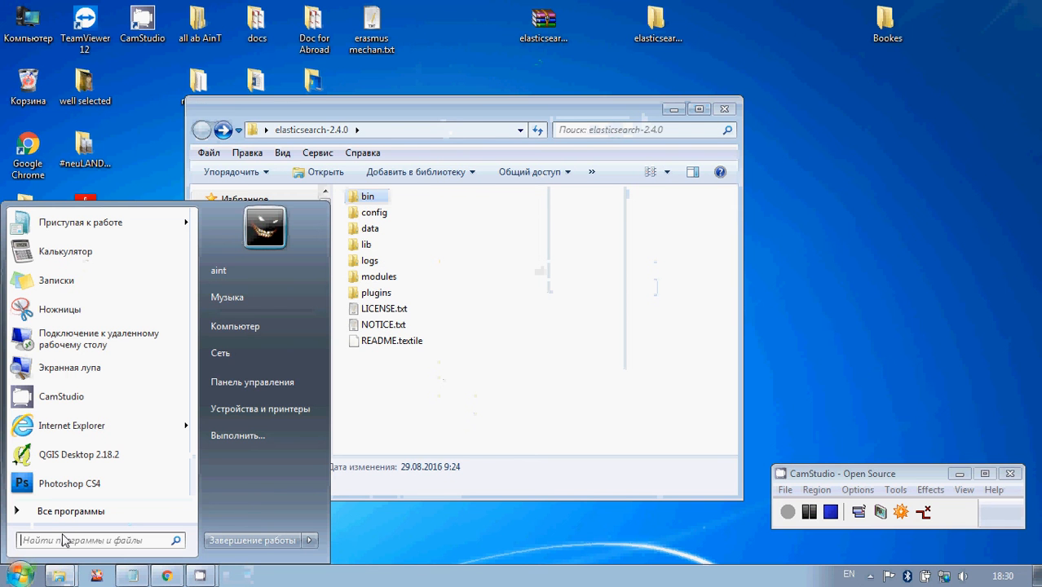
Step: Launch cmd and run elasticsearch from the elasticsearch-2.4.0\bin folder until the node starts
type("cmd")
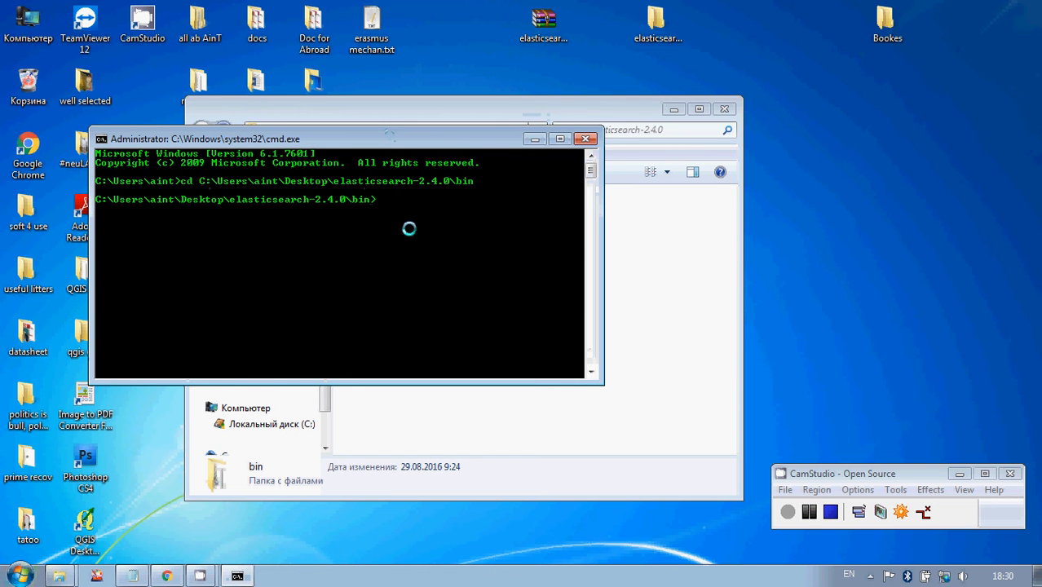
type("elasticsearch")
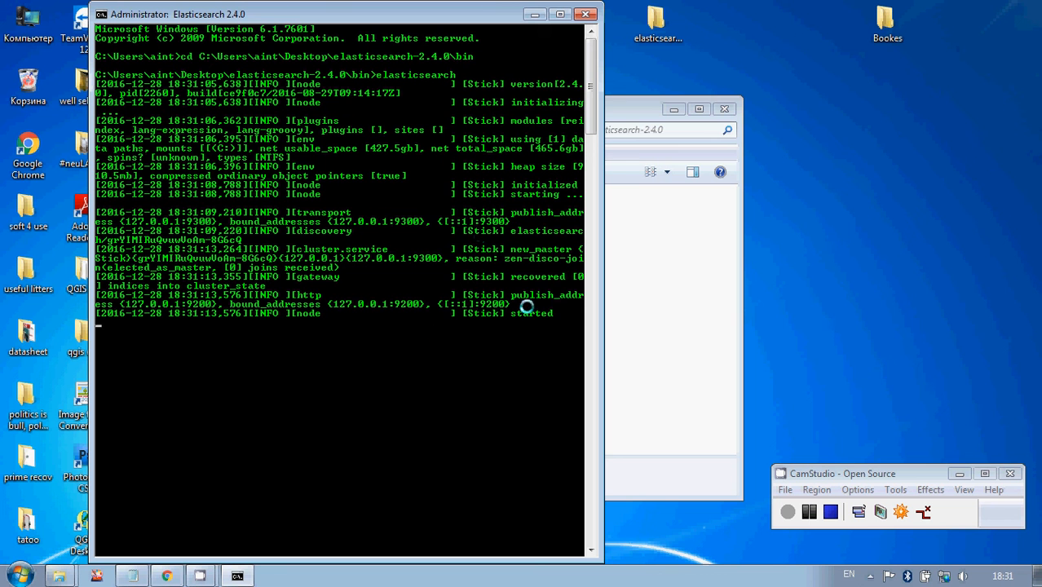
mouse_move(483, 321)
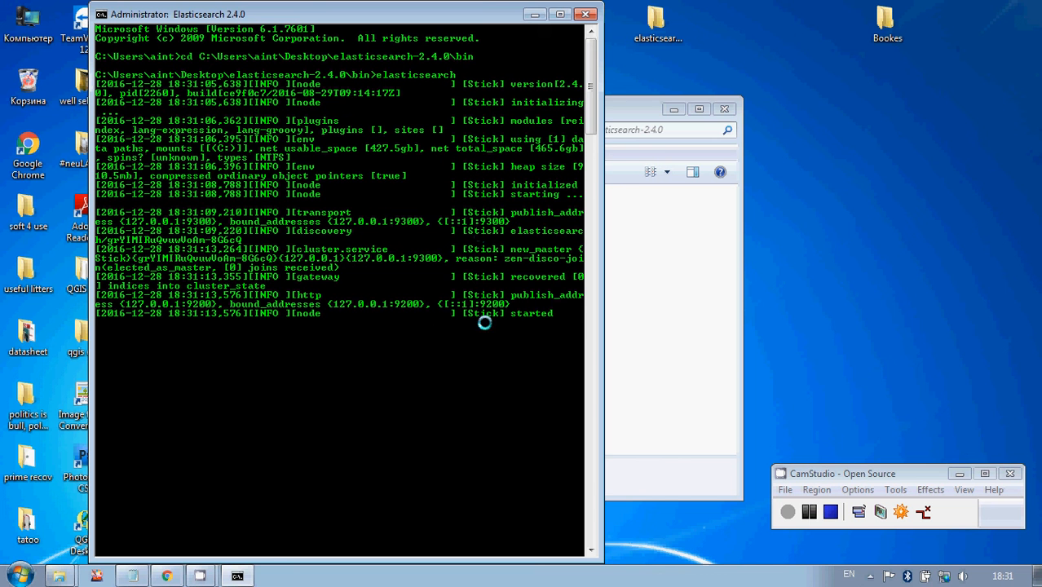
Step: Load localhost:9200 in a new Chrome tab and select the 'You Know, for Search' tagline
left_click(165, 576)
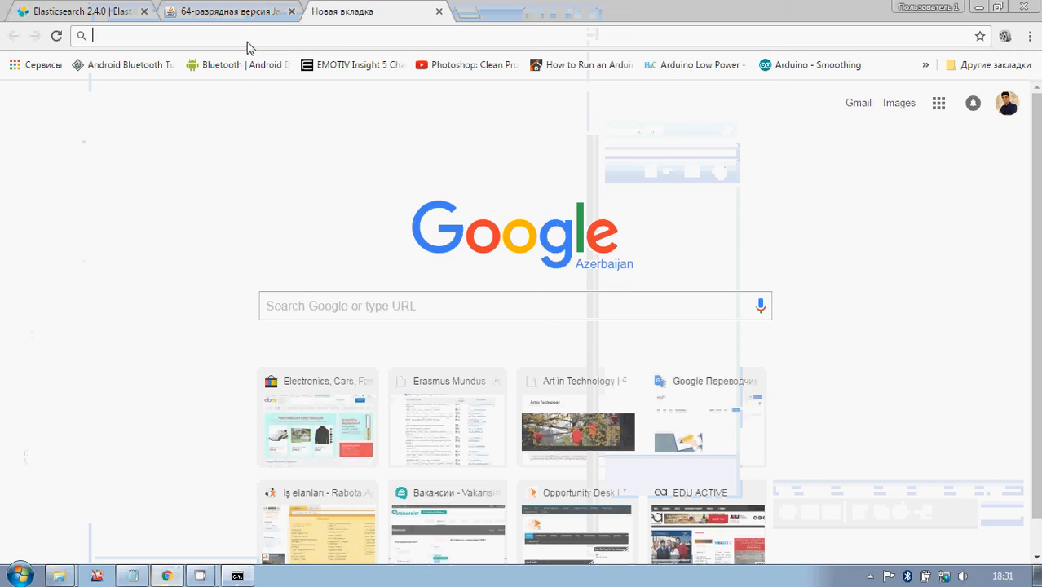
type("localhost:9200")
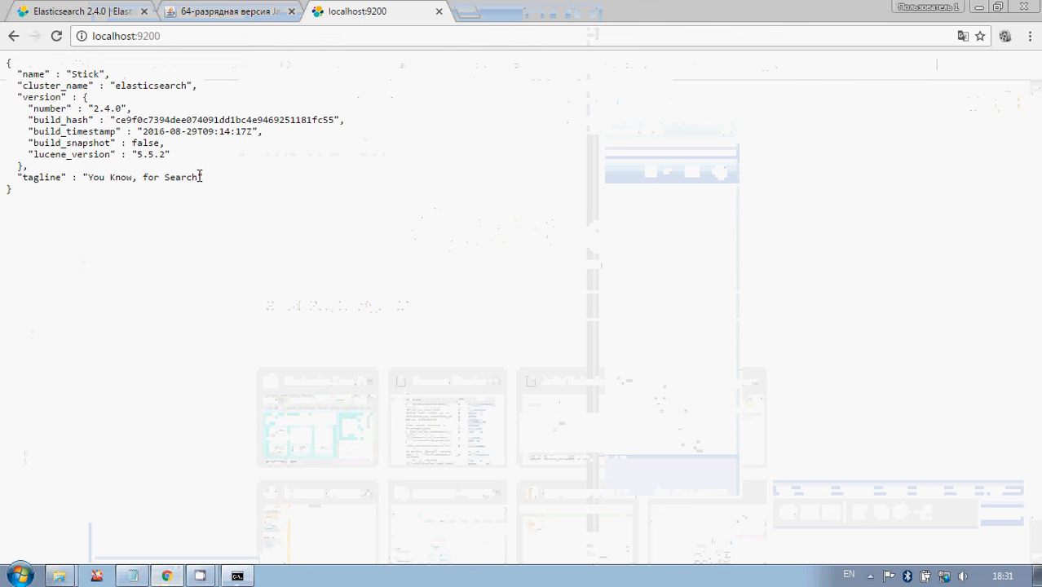
double_click(144, 176)
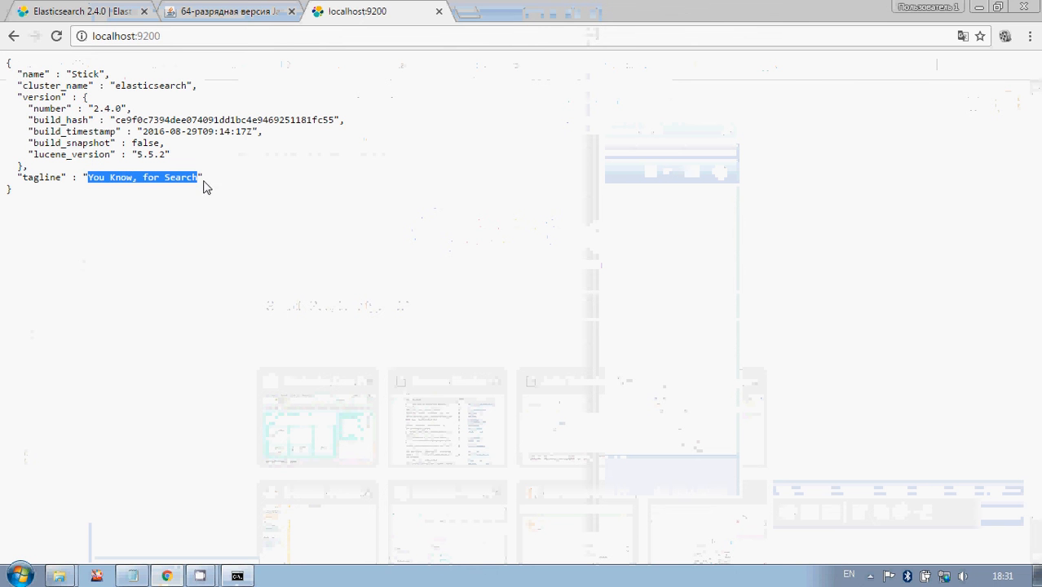